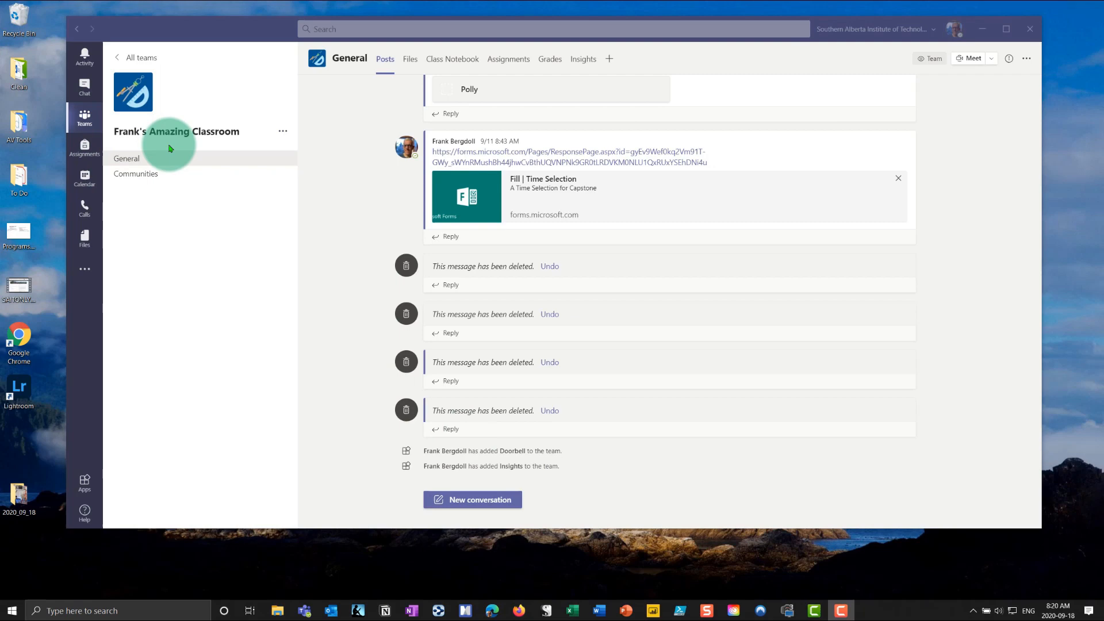
- Add a 'Website Resources' channel to Frank's Amazing Classroom, set to show automatically for everyone
click(283, 131)
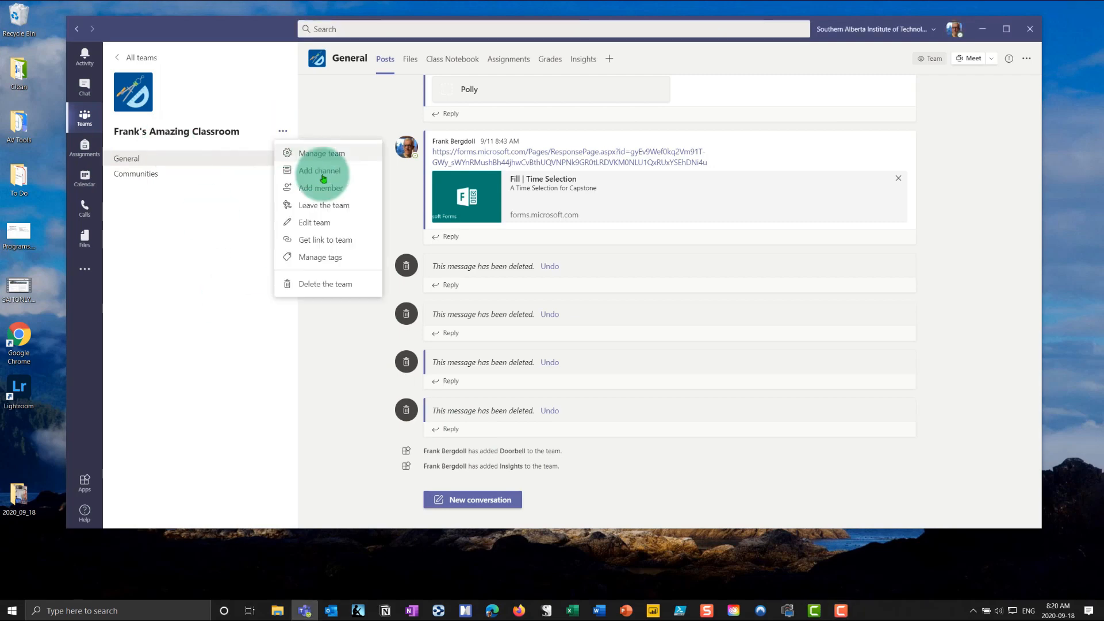
click(321, 171)
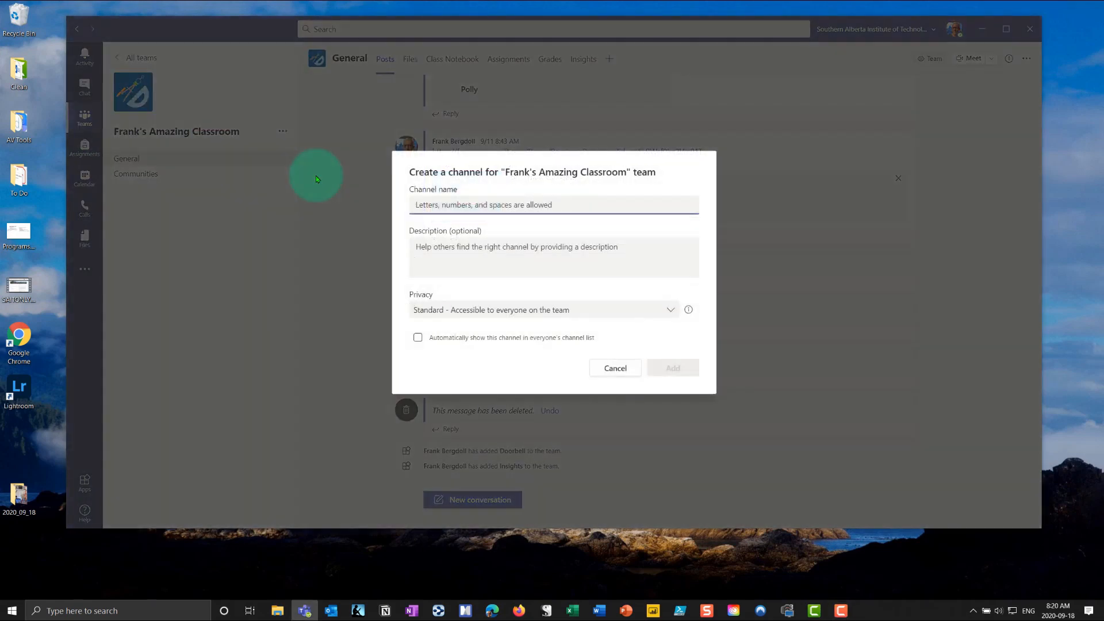
text(Website Reso)
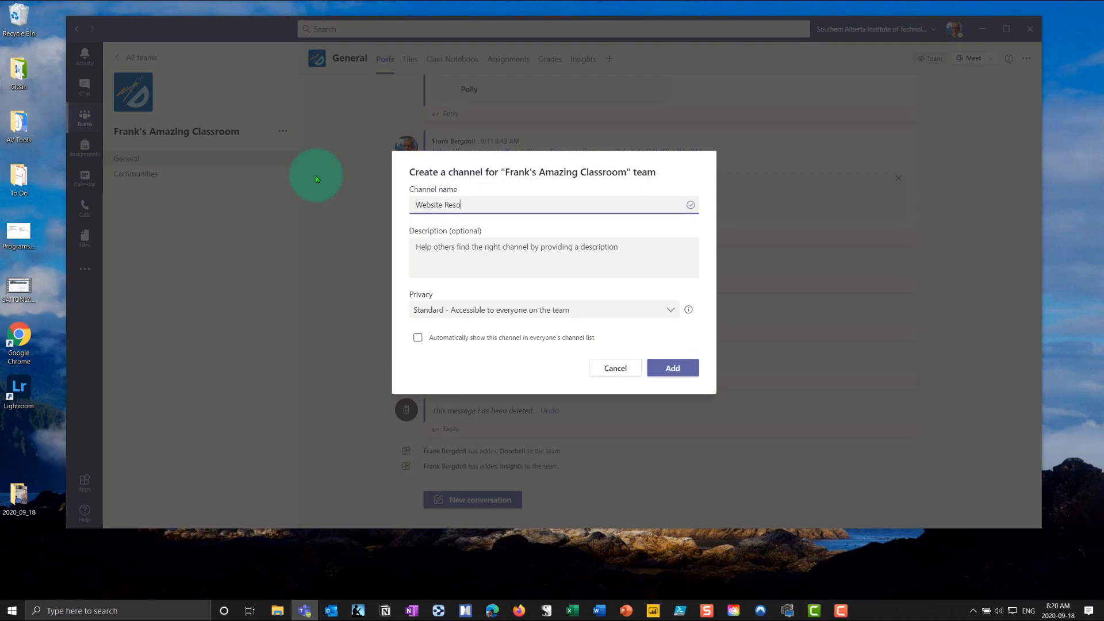
text(urces)
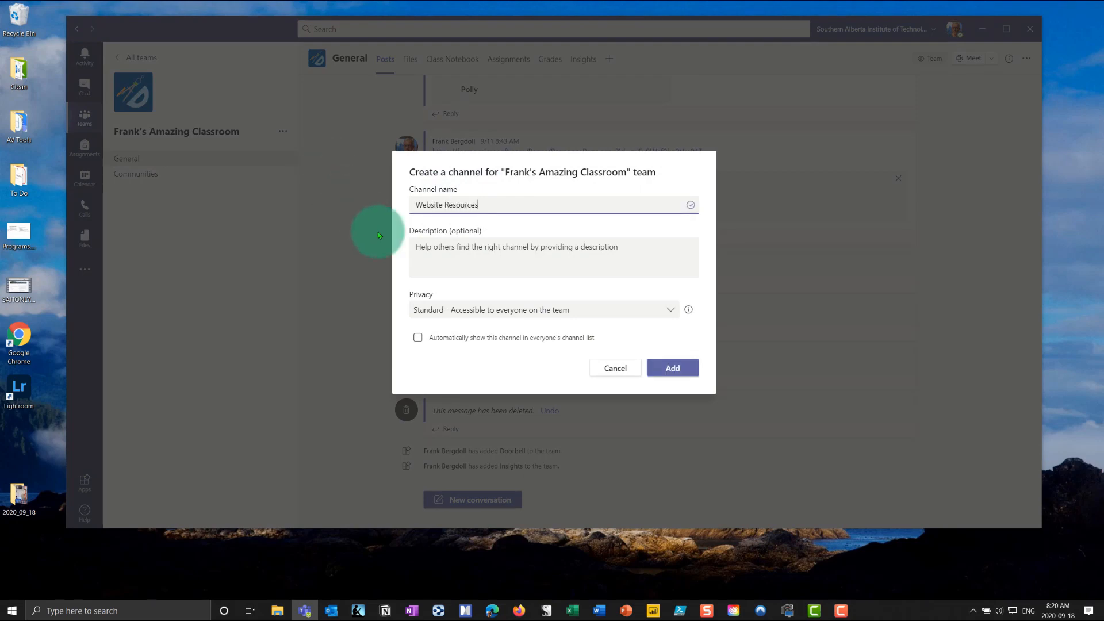
click(418, 337)
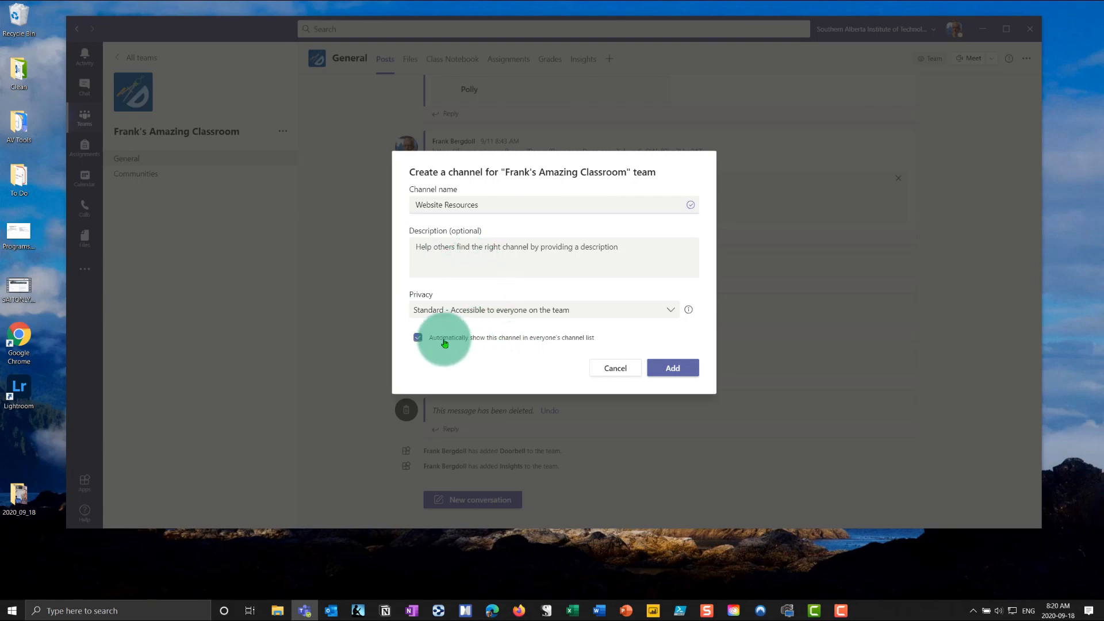
click(672, 368)
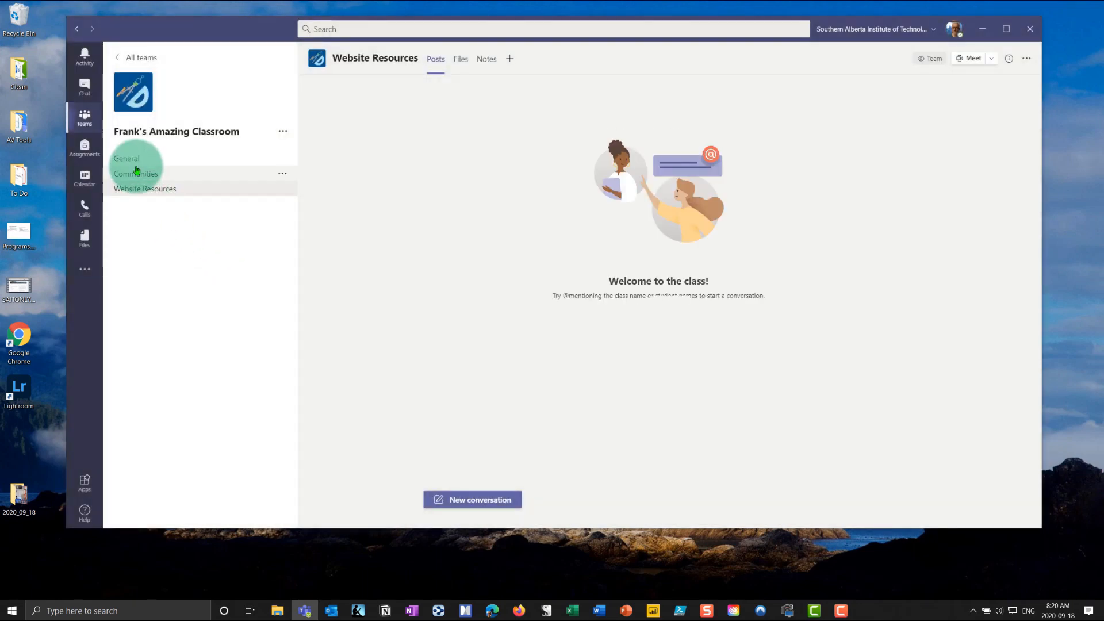
click(156, 189)
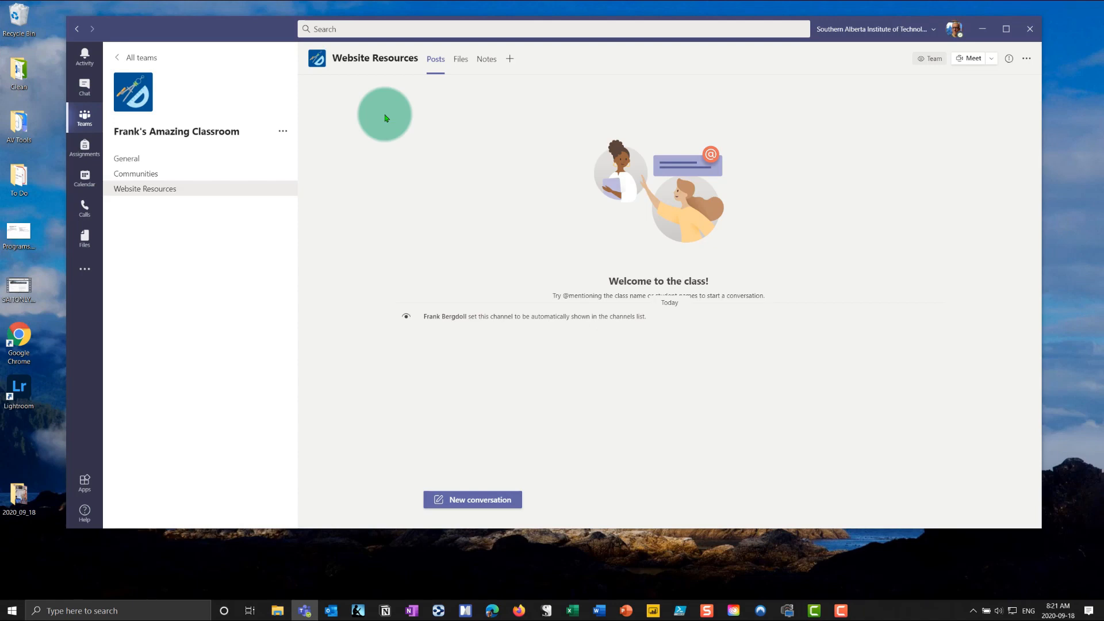
mouse_move(509, 58)
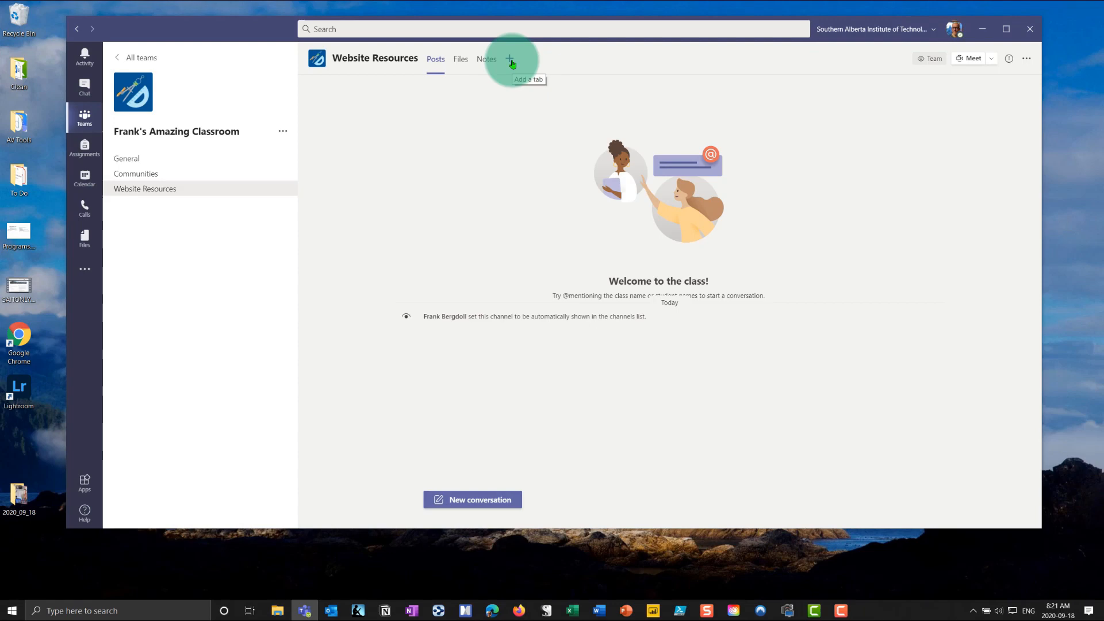
- Add a Website tab to the channel and rename it Coursera
click(510, 58)
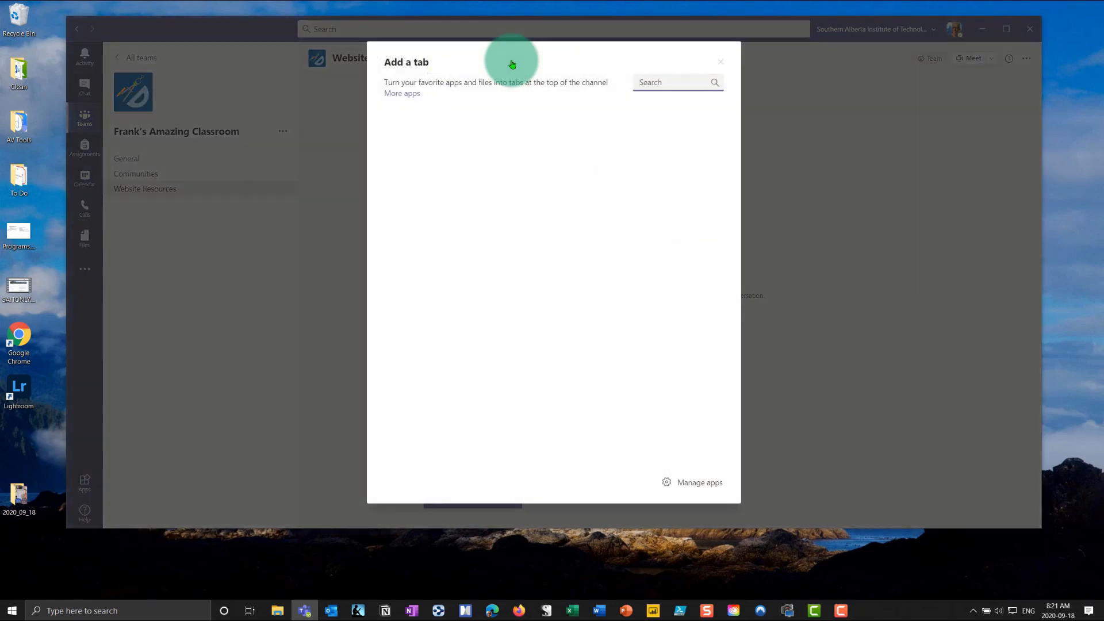
click(672, 83)
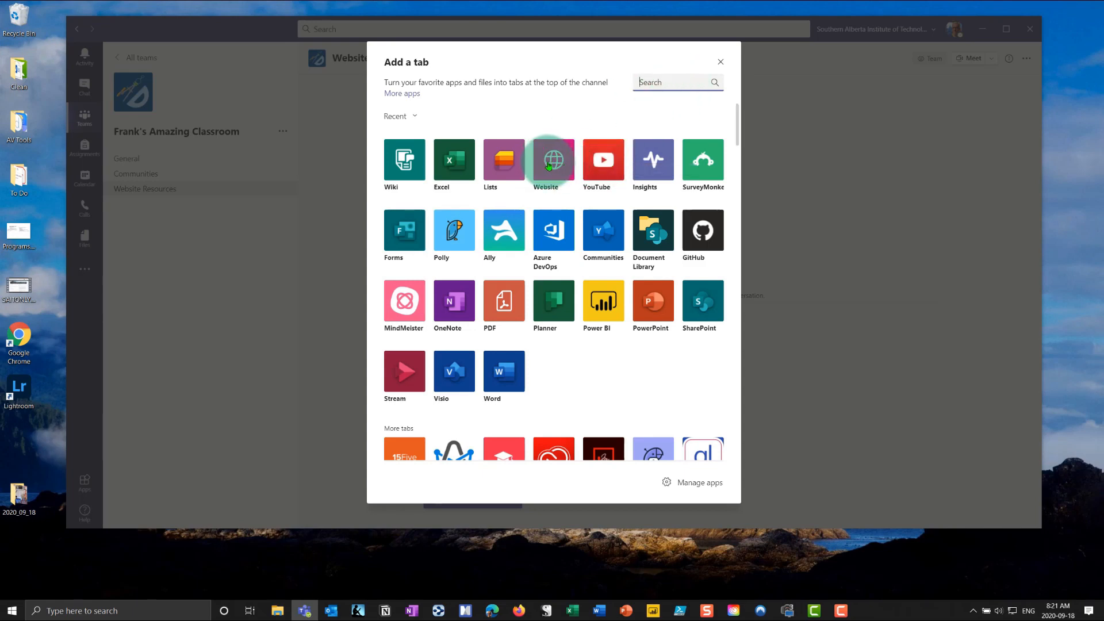
click(553, 160)
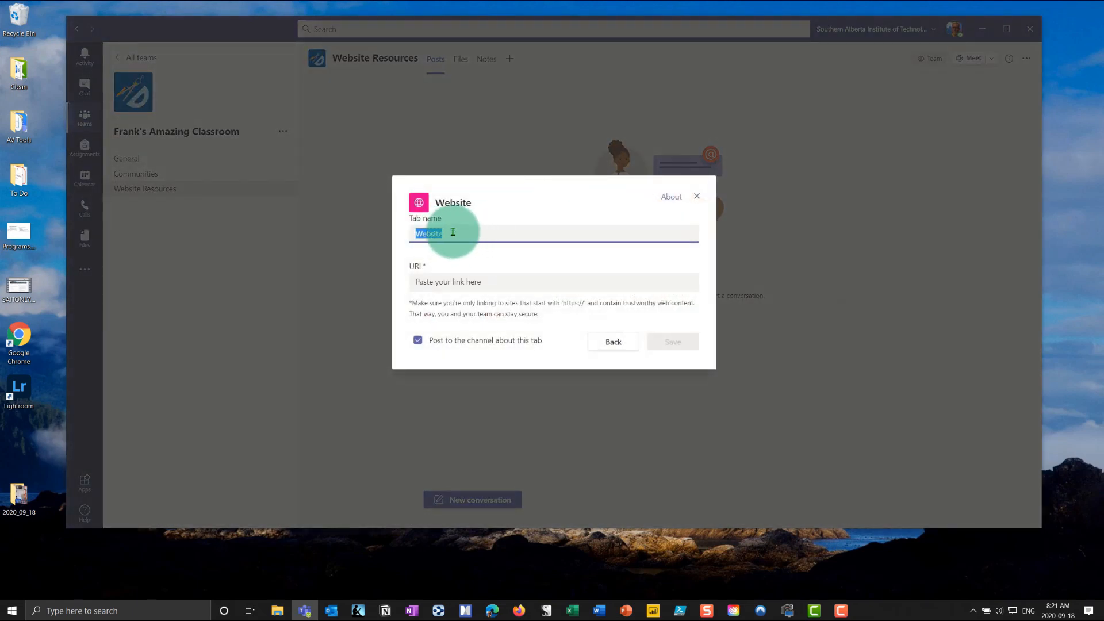
click(435, 282)
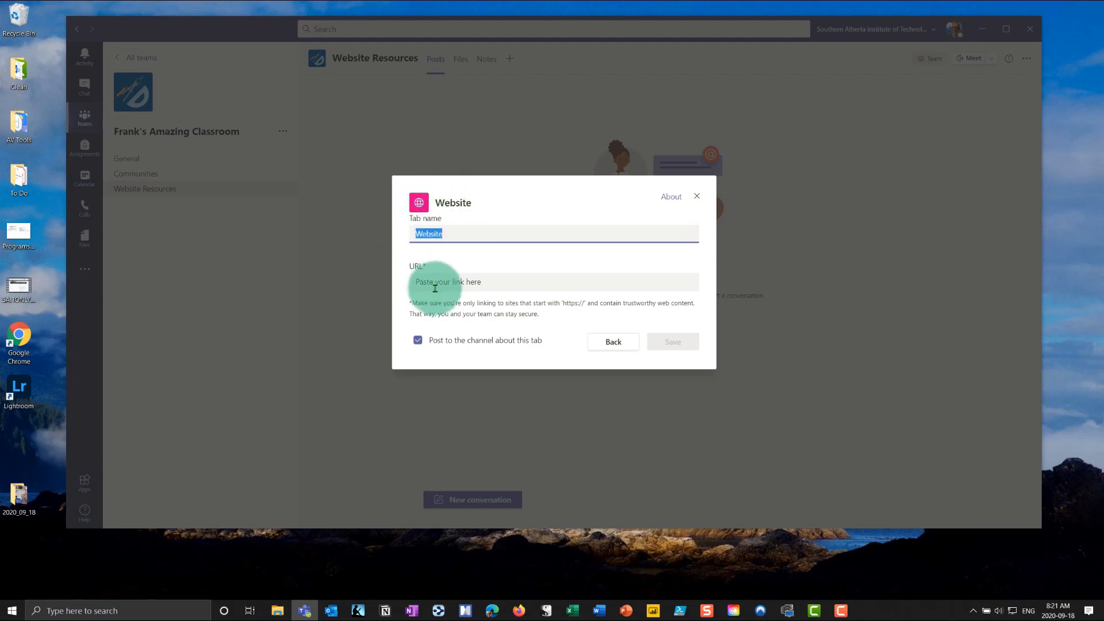
text(C)
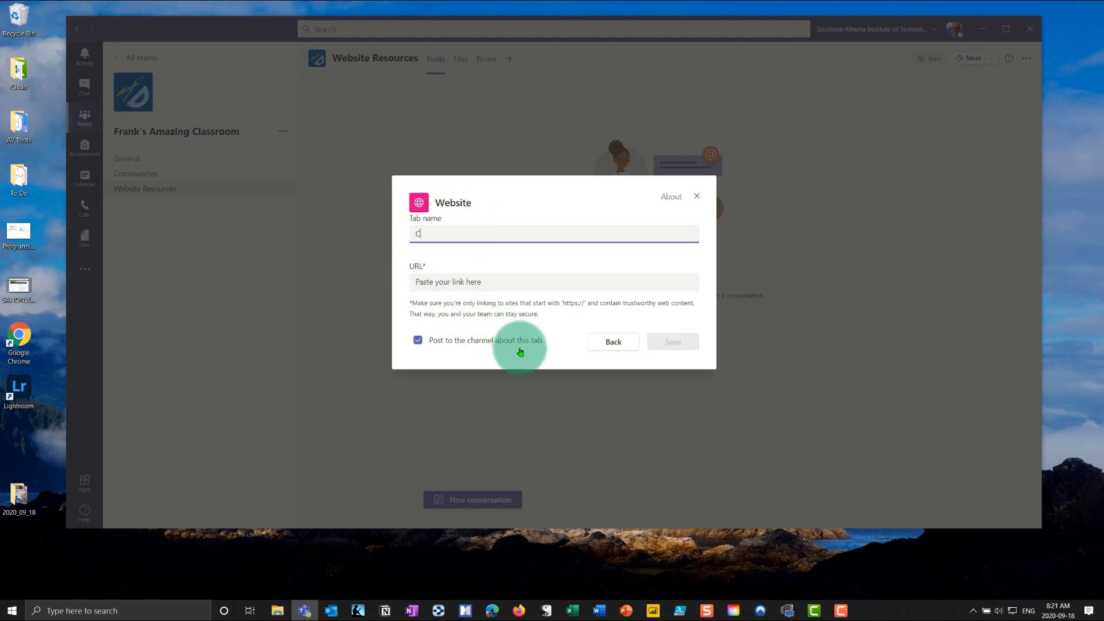
text(oursera)
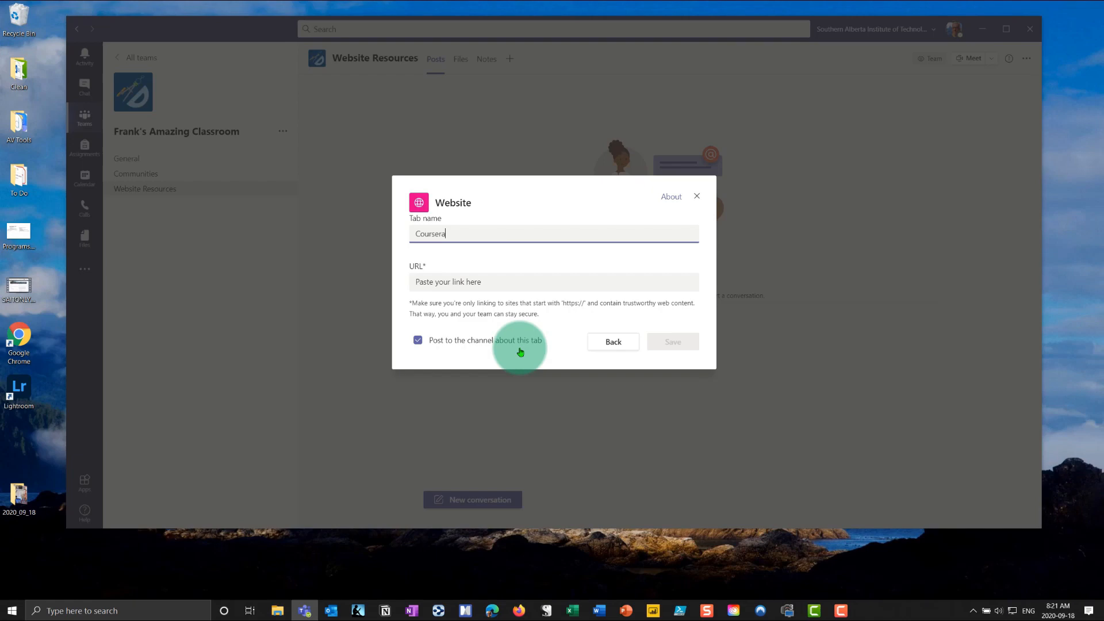
click(553, 282)
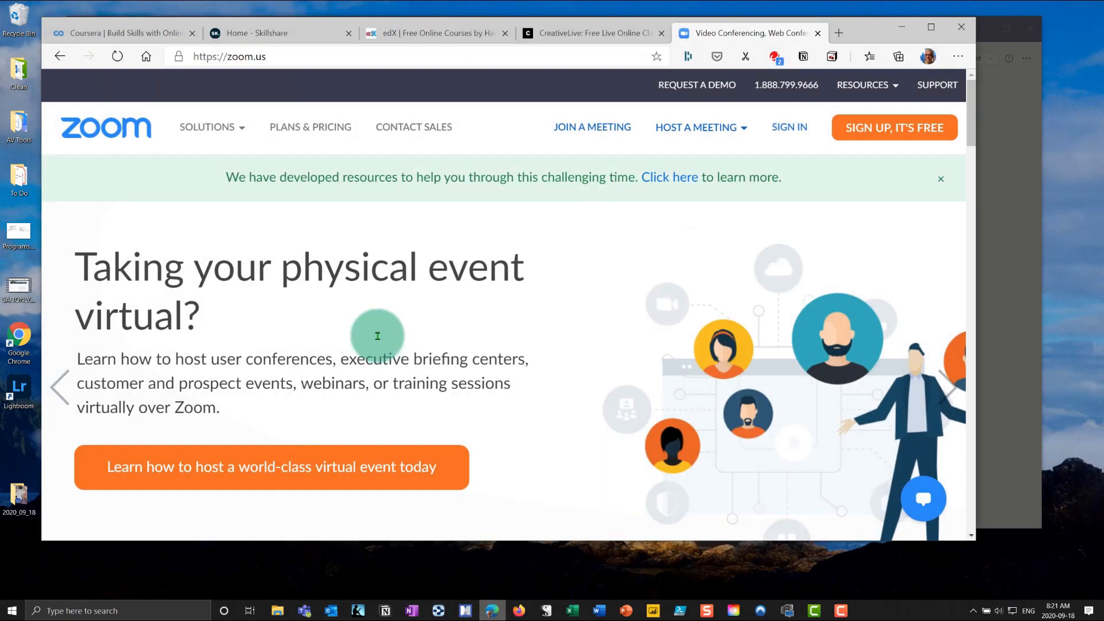
- Copy the Coursera home page address from its Edge tab
click(124, 32)
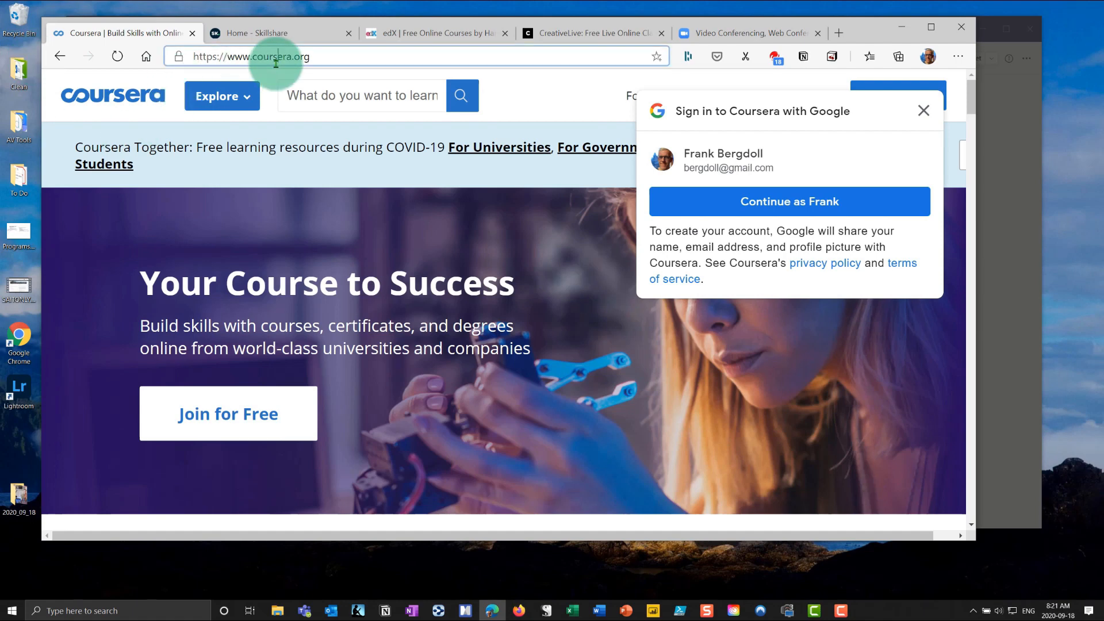
click(274, 55)
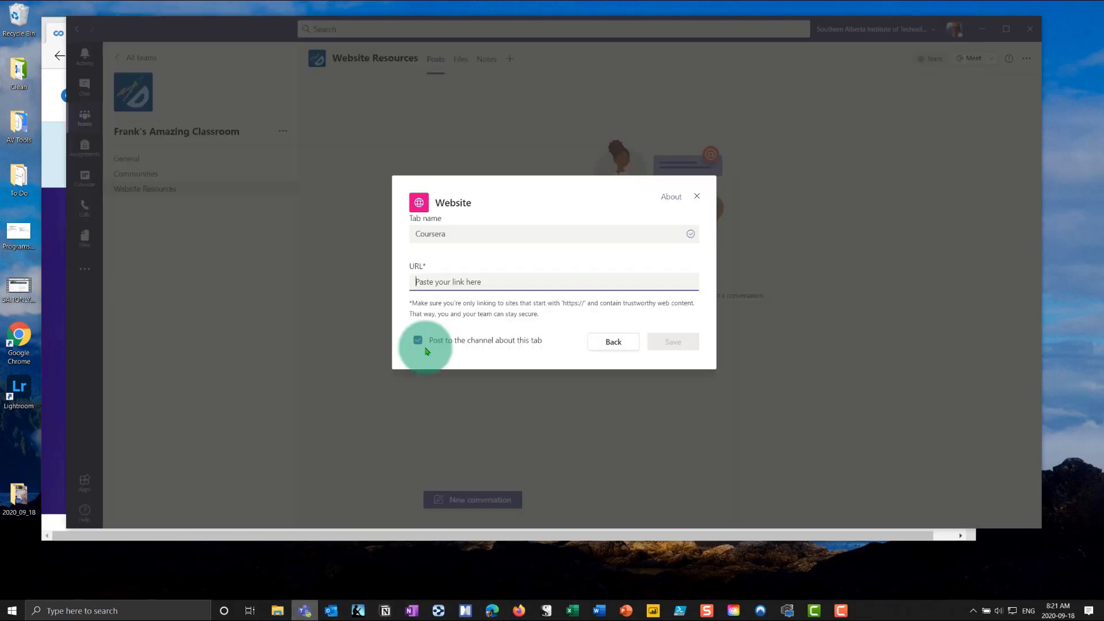
text(https://www.coursera.org/)
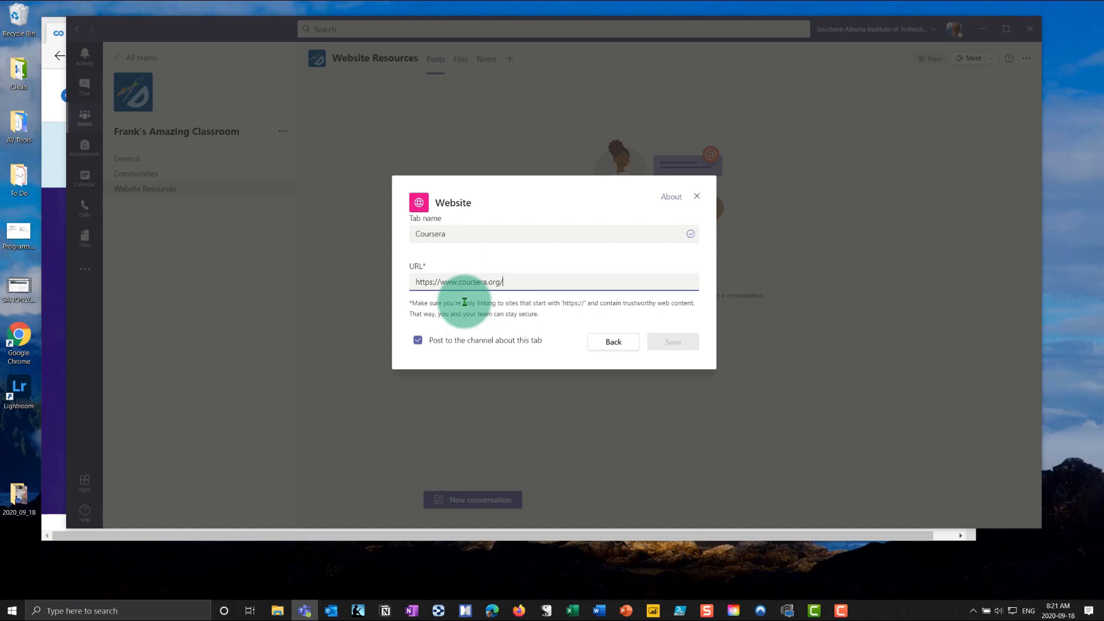
click(673, 342)
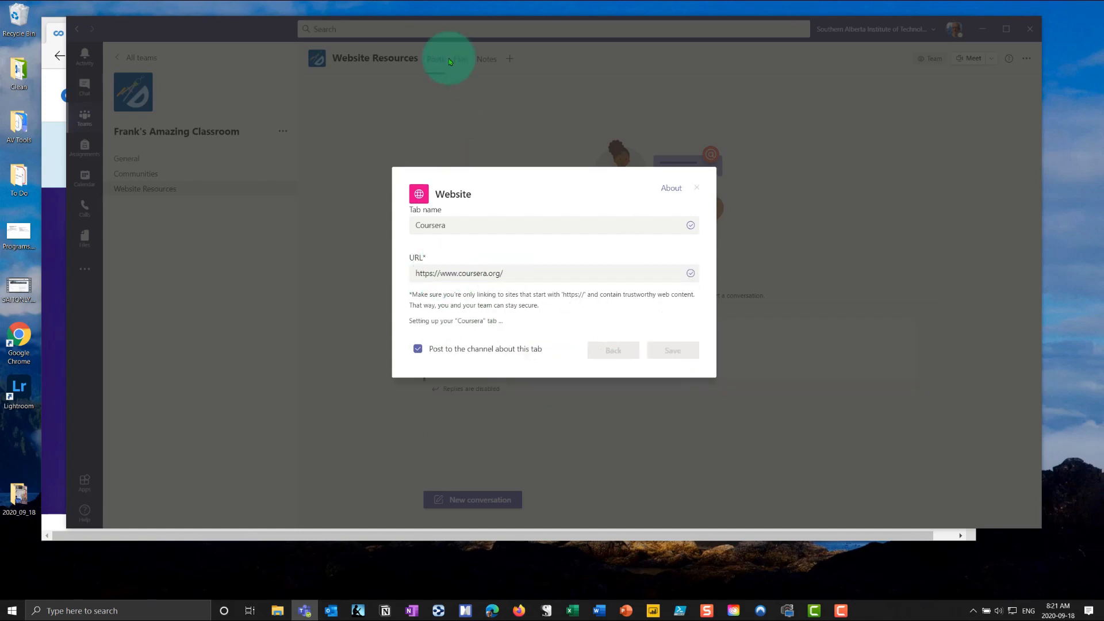
click(672, 350)
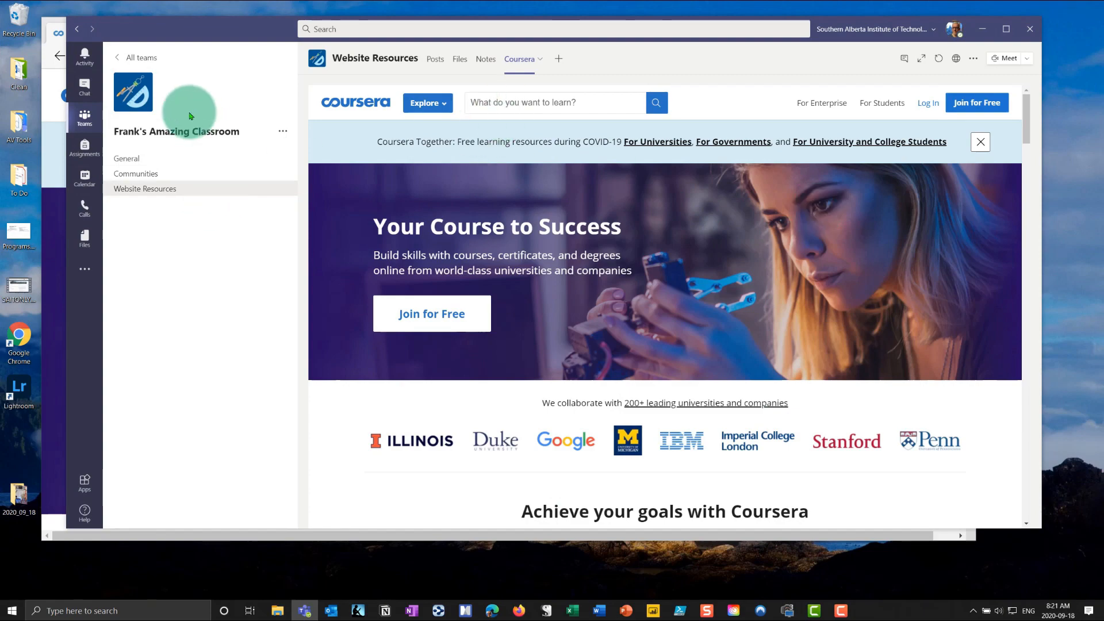
- Start a second Website tab named Zoom and copy the Zoom address from Edge
click(558, 59)
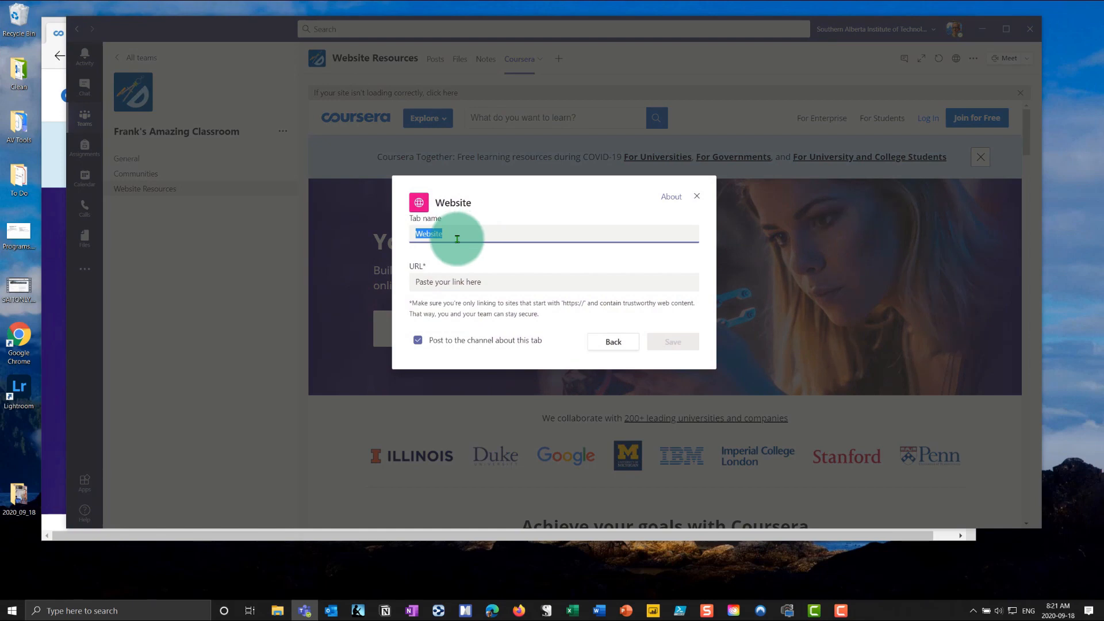
text(Zoom)
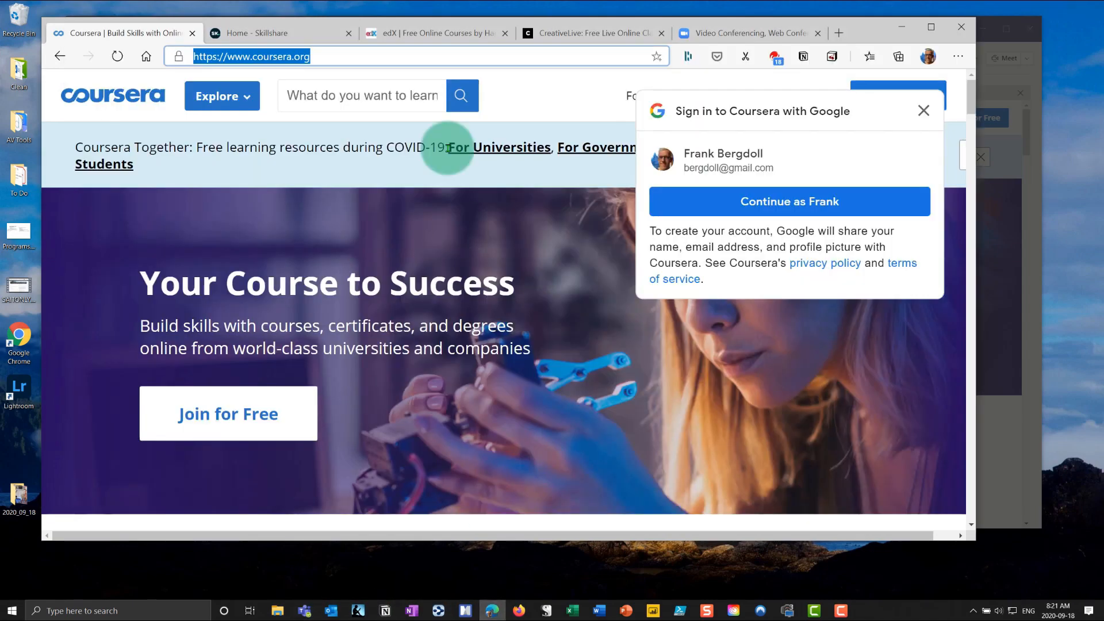
click(748, 33)
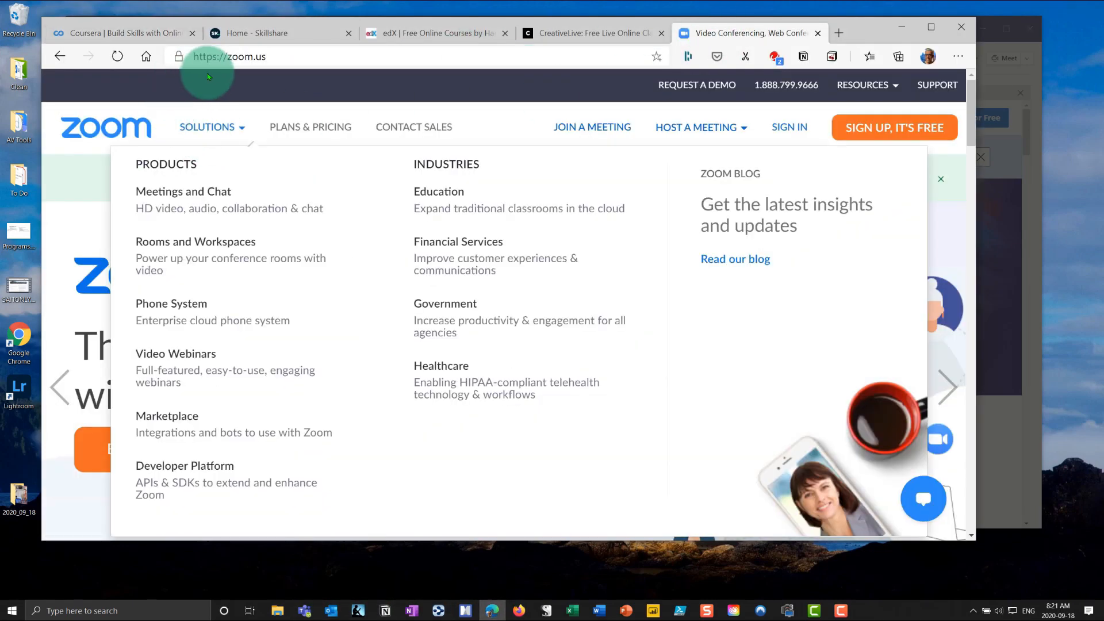
right_click(225, 56)
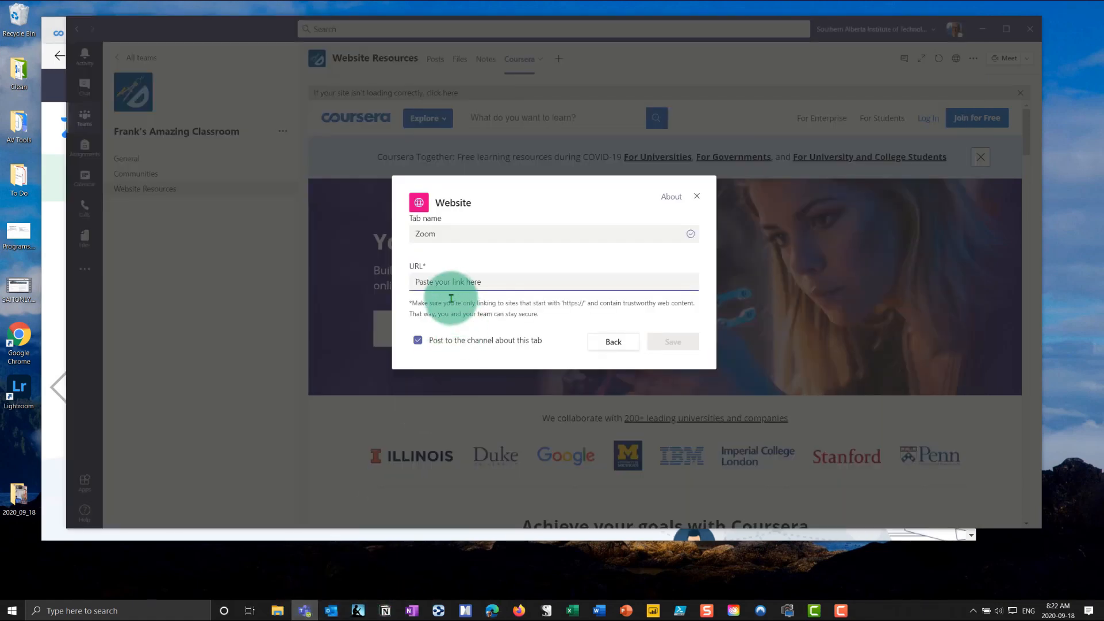
text(https://zoom.us/)
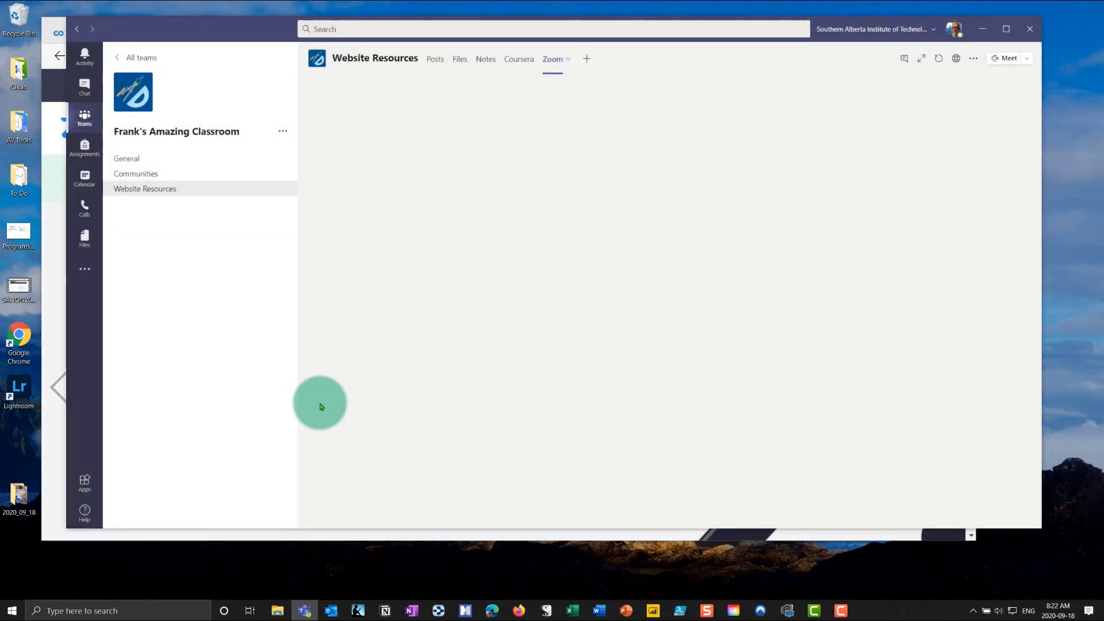
click(553, 59)
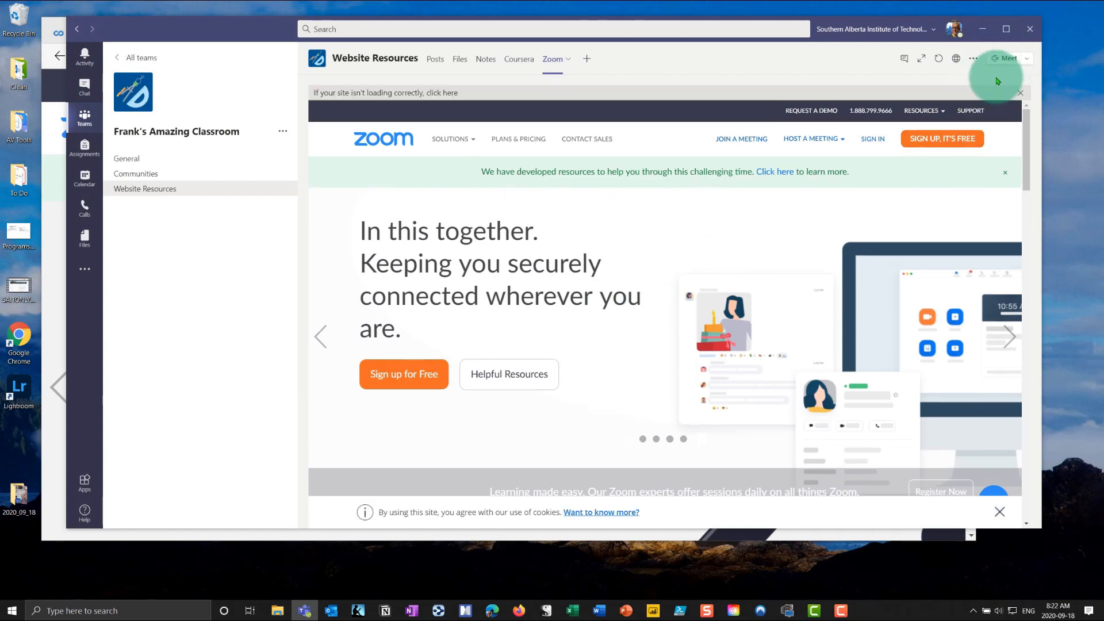
mouse_move(396, 129)
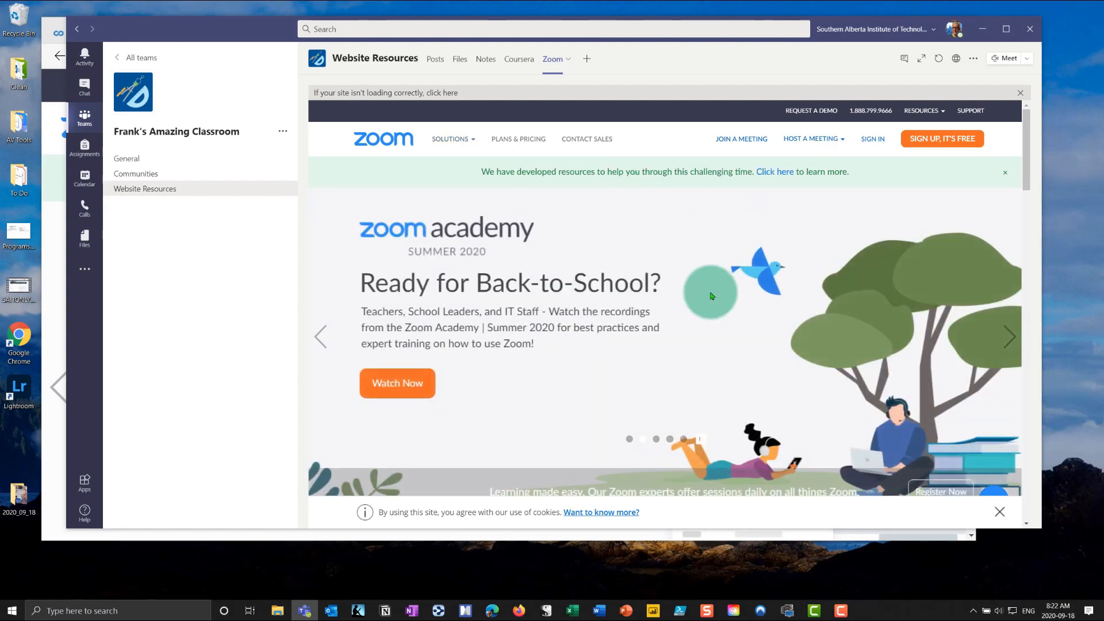
mouse_move(670, 237)
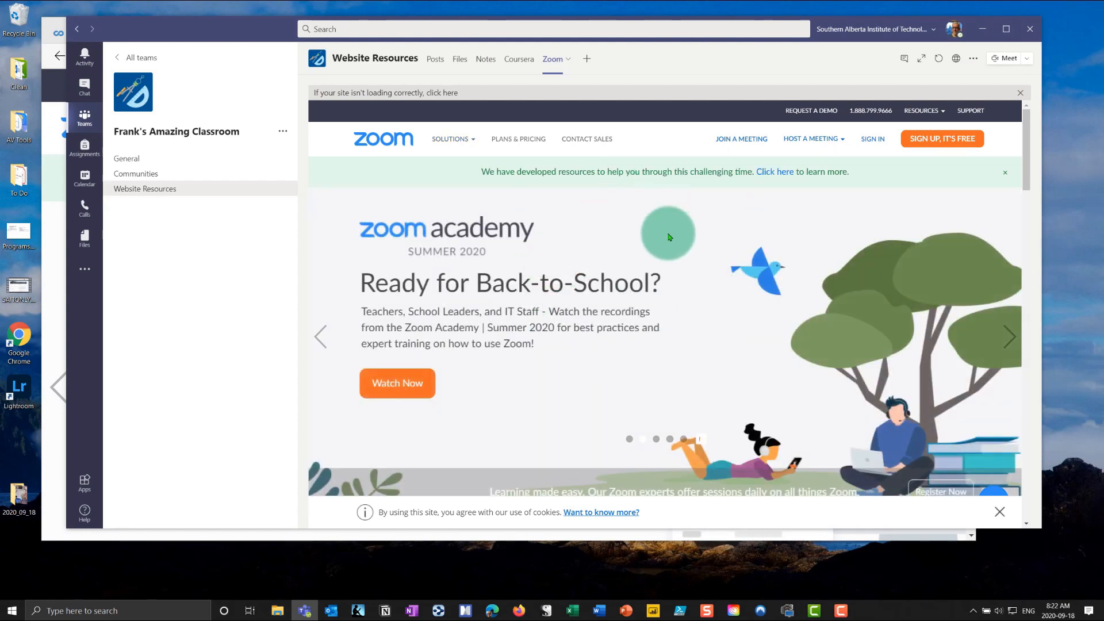
mouse_move(607, 67)
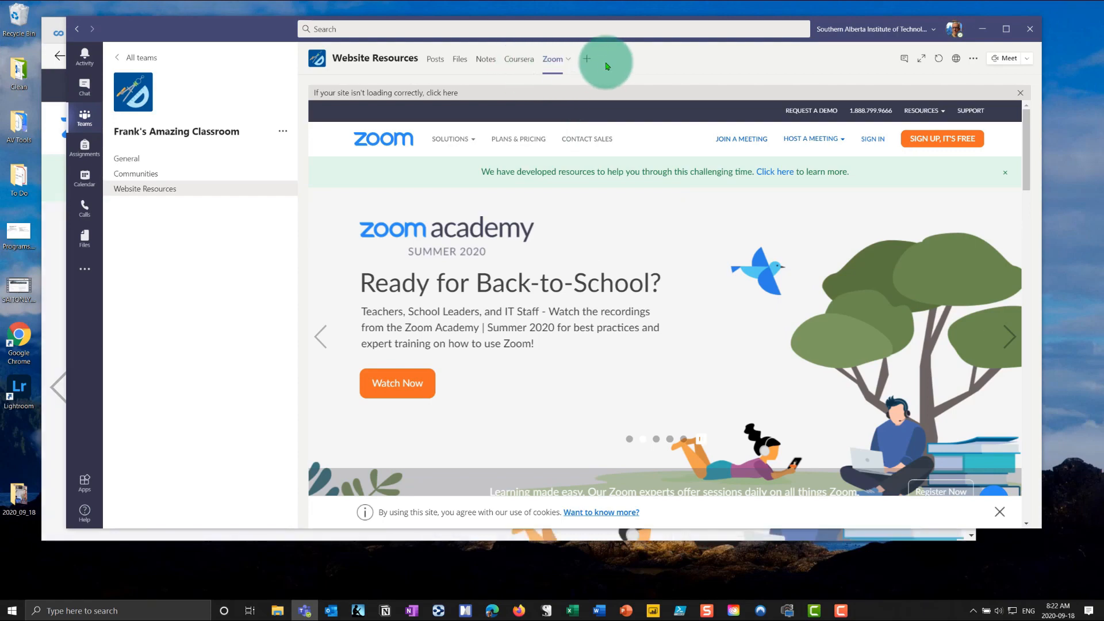
- Create a Skillshare Website tab using the copied Skillshare link
click(586, 58)
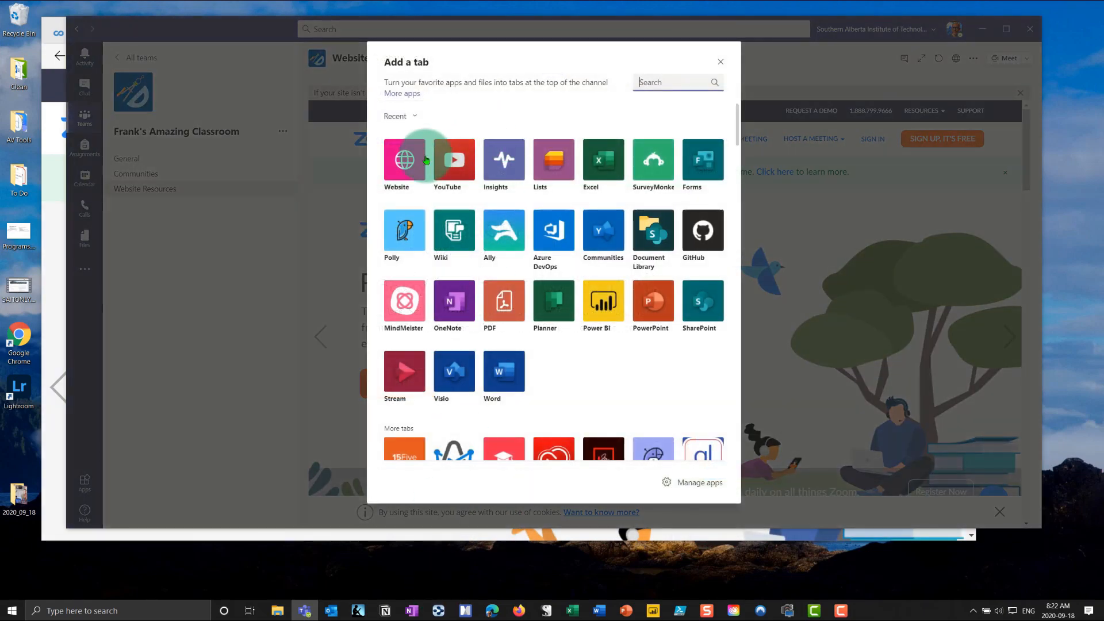
click(405, 159)
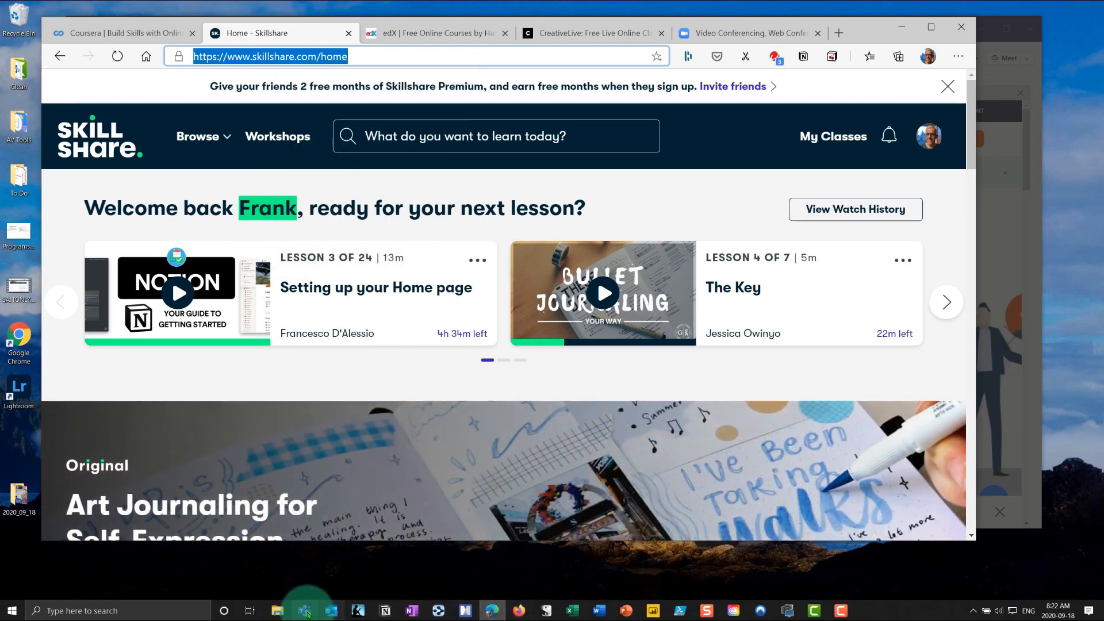
click(304, 611)
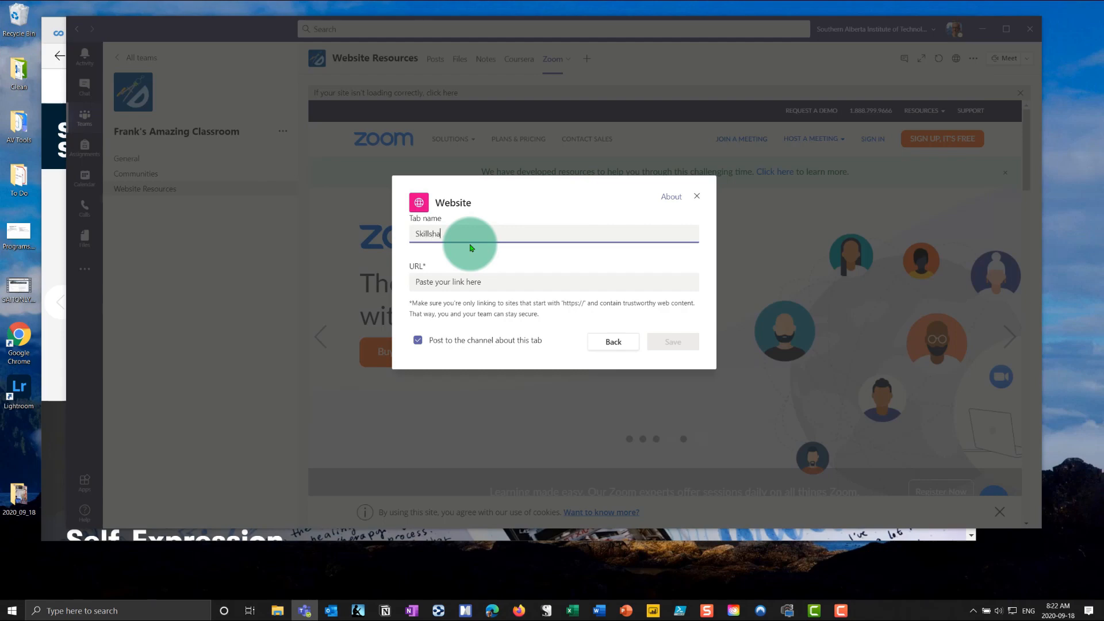
right_click(447, 282)
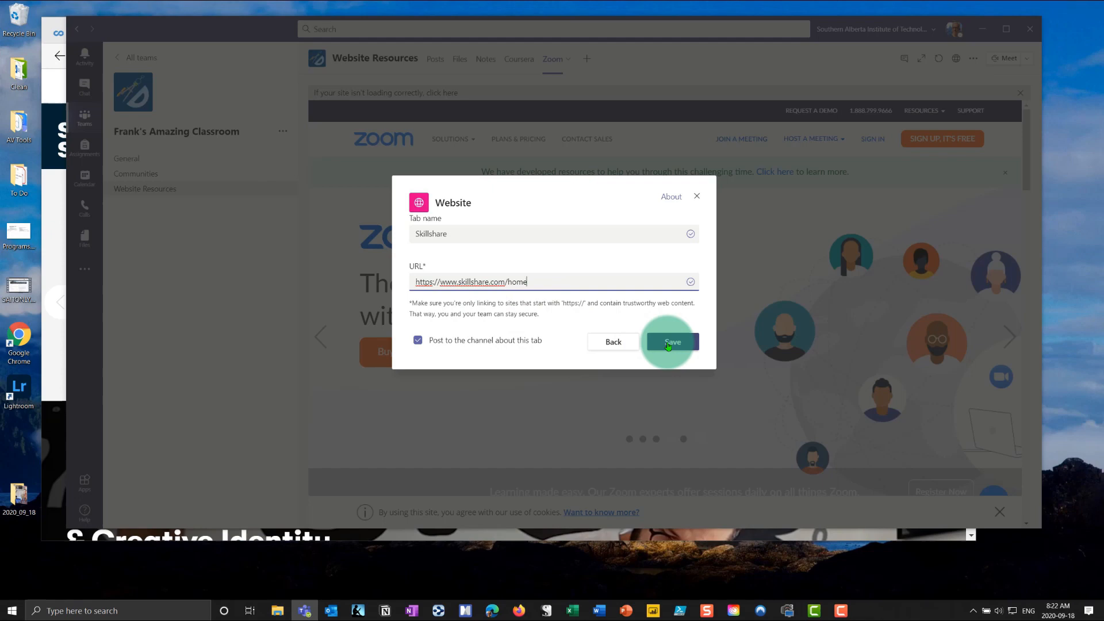
click(672, 342)
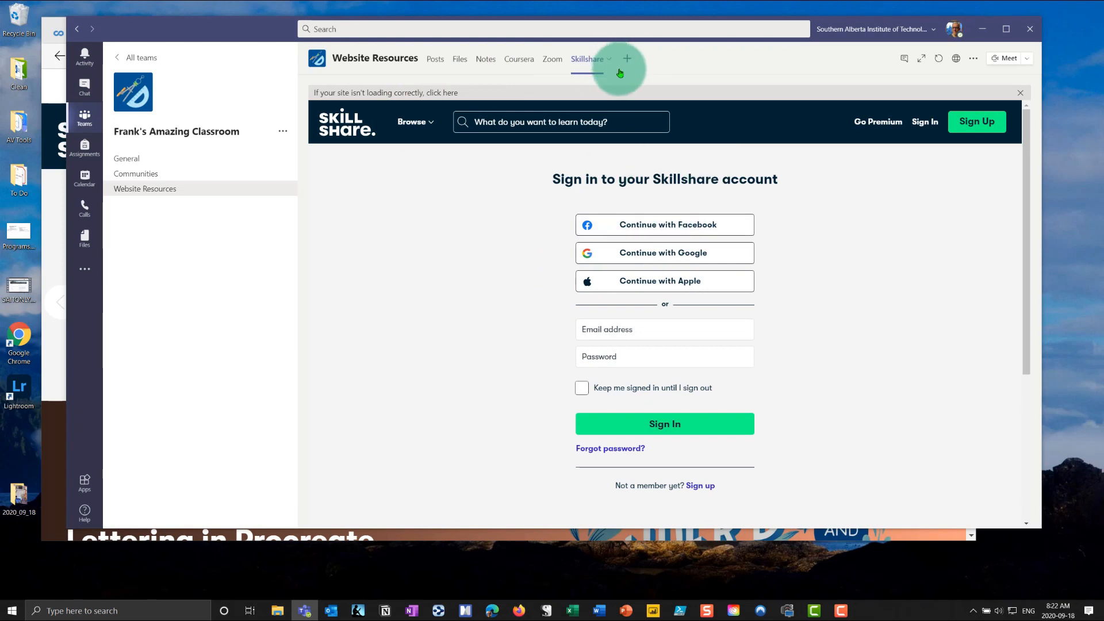
- Create a Website tab named EdX with the pasted link and save it
click(630, 60)
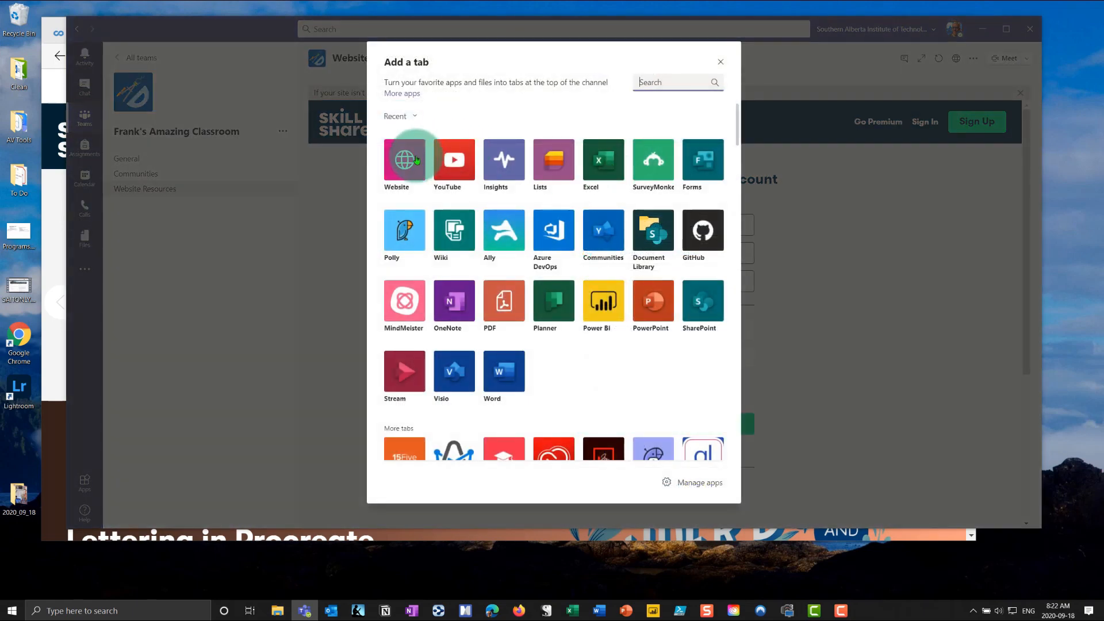
click(405, 159)
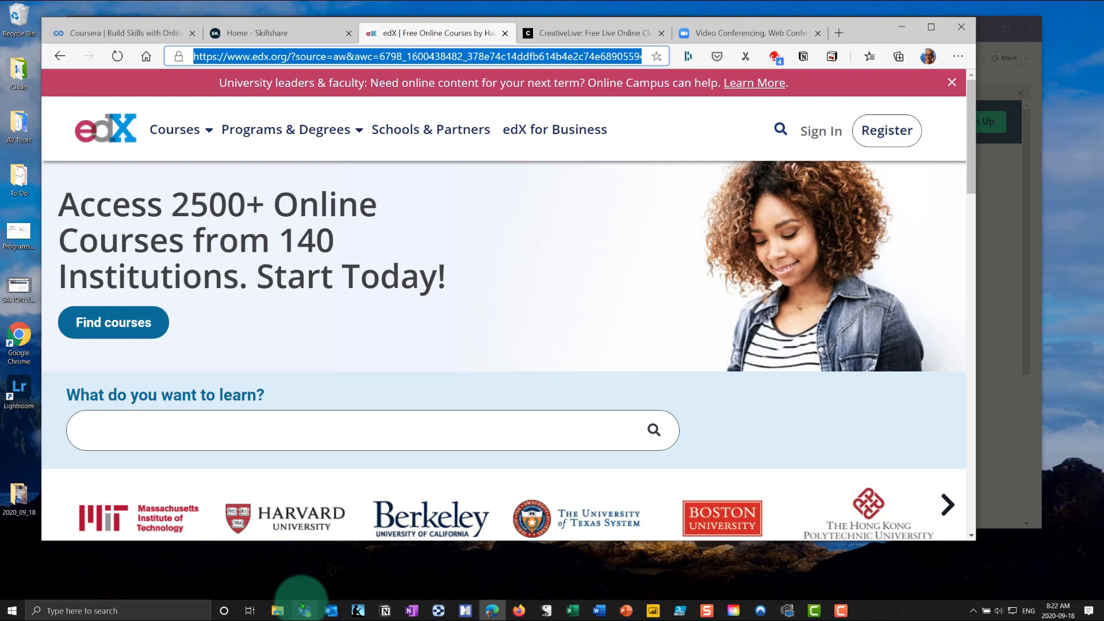
click(457, 282)
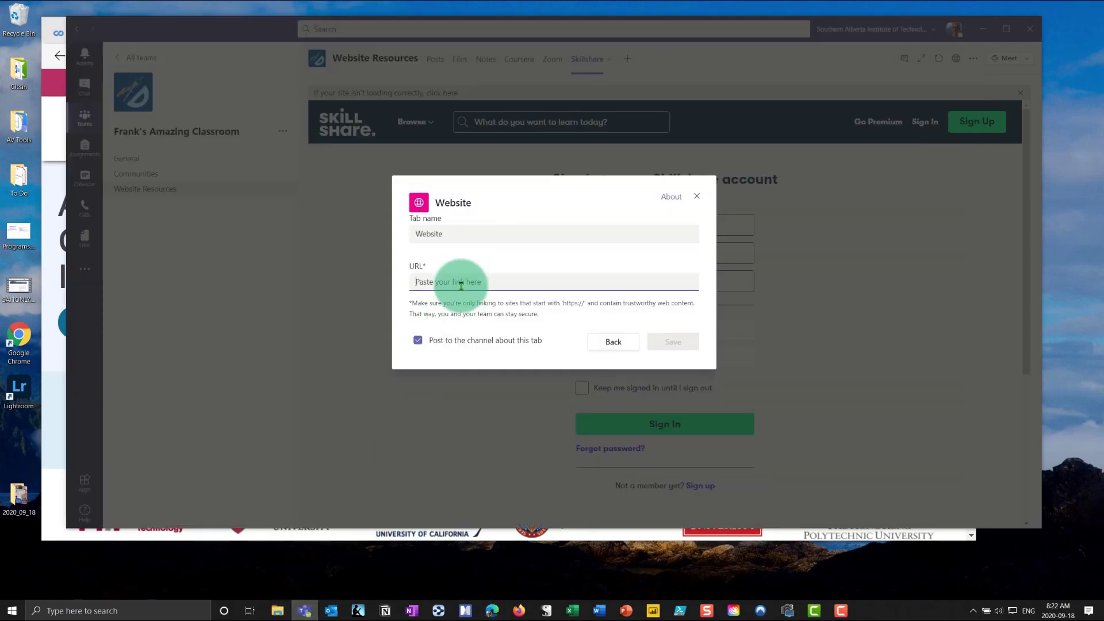
text(https://www.skillshare.com/?utm_source=affiliate_partner&utm_content=text-link&utm_term=233637_Affinity+Global+Inc)
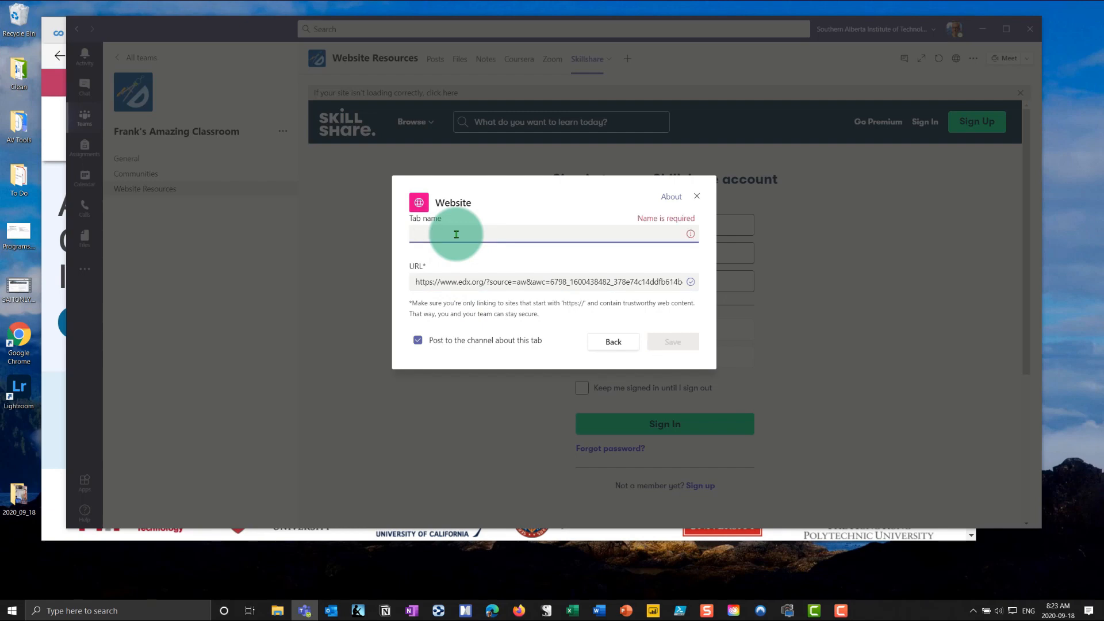
text(EdX)
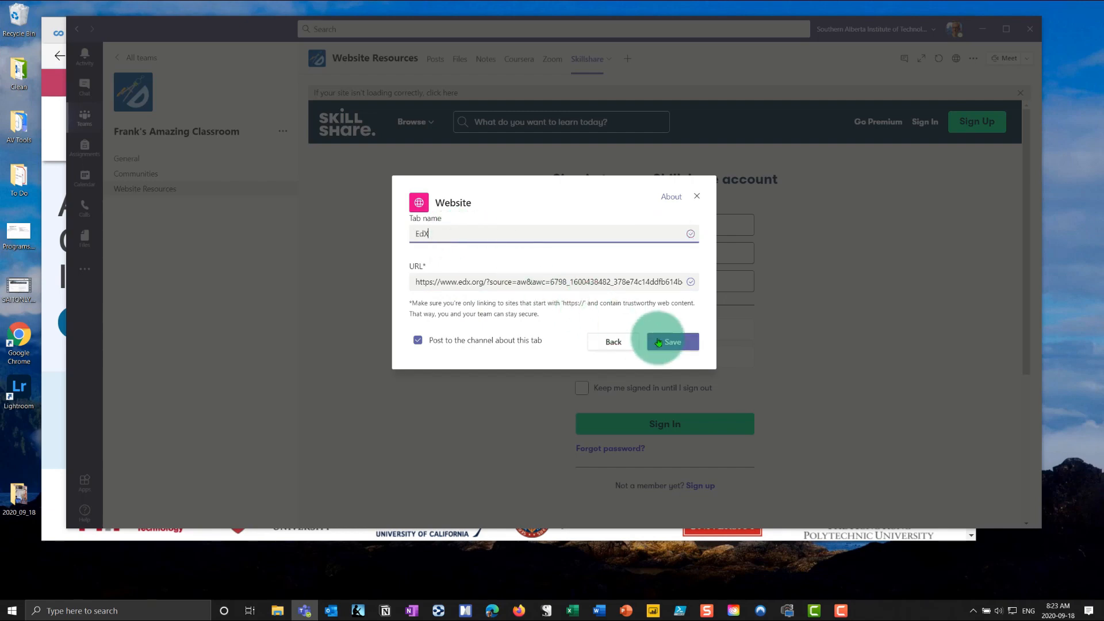
click(673, 342)
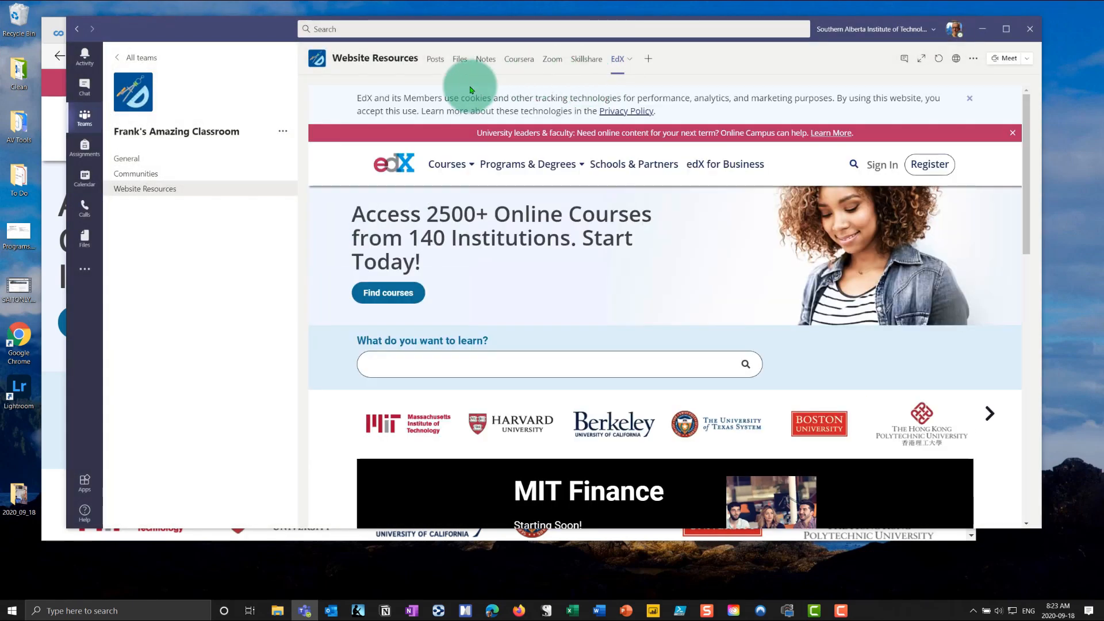
mouse_move(647, 73)
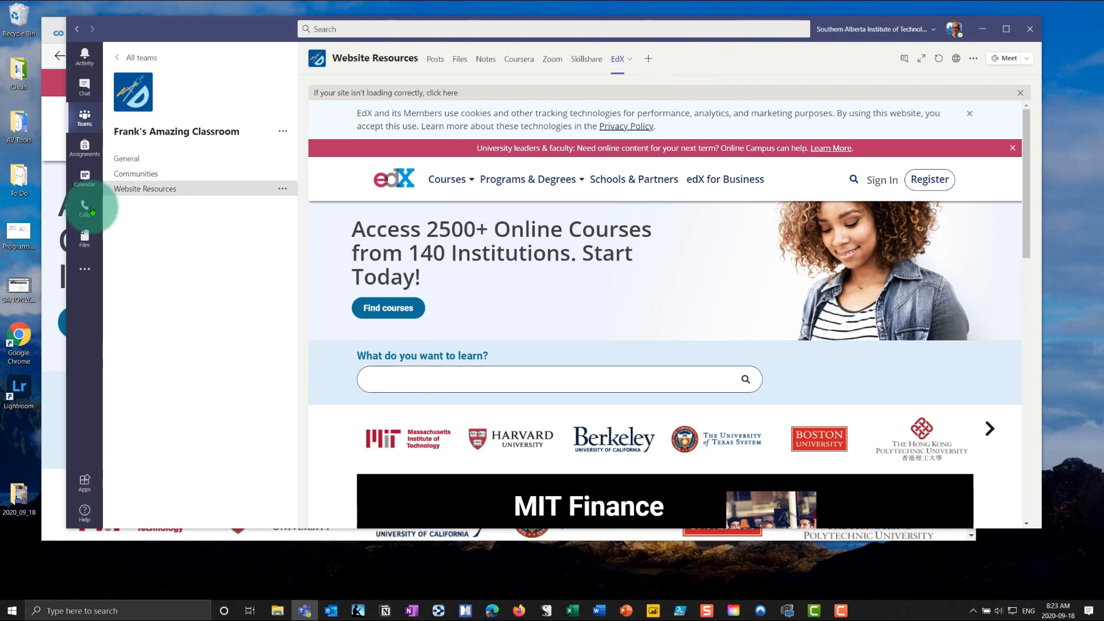
mouse_move(300, 206)
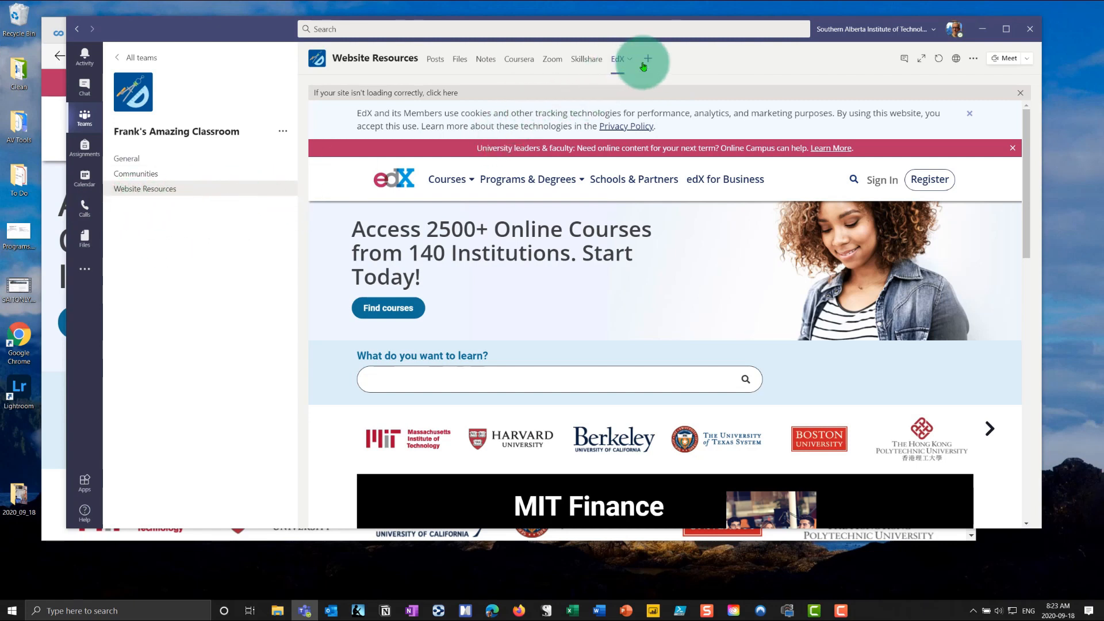
- Start a Website tab named Padlet, then begin entering padlet.com in a new browser tab
click(651, 59)
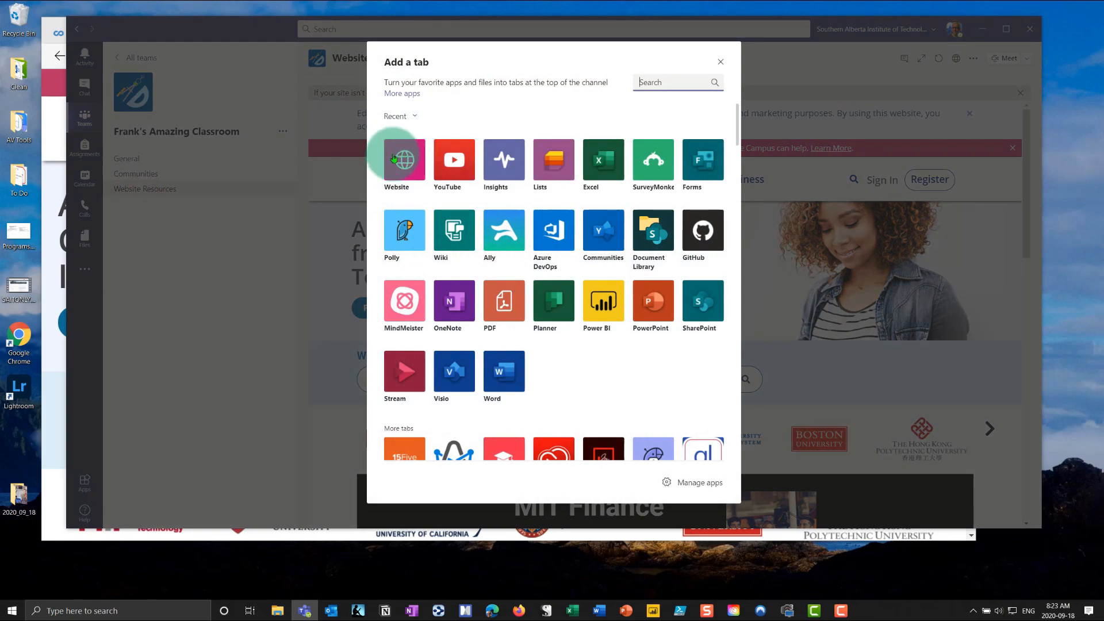
click(404, 160)
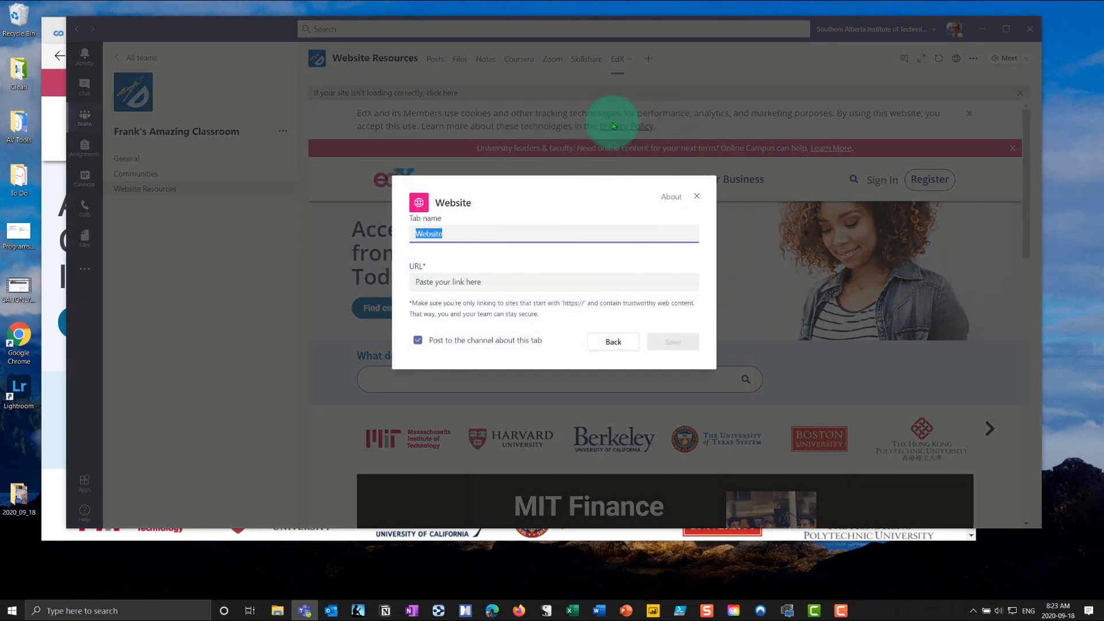
text(Padl)
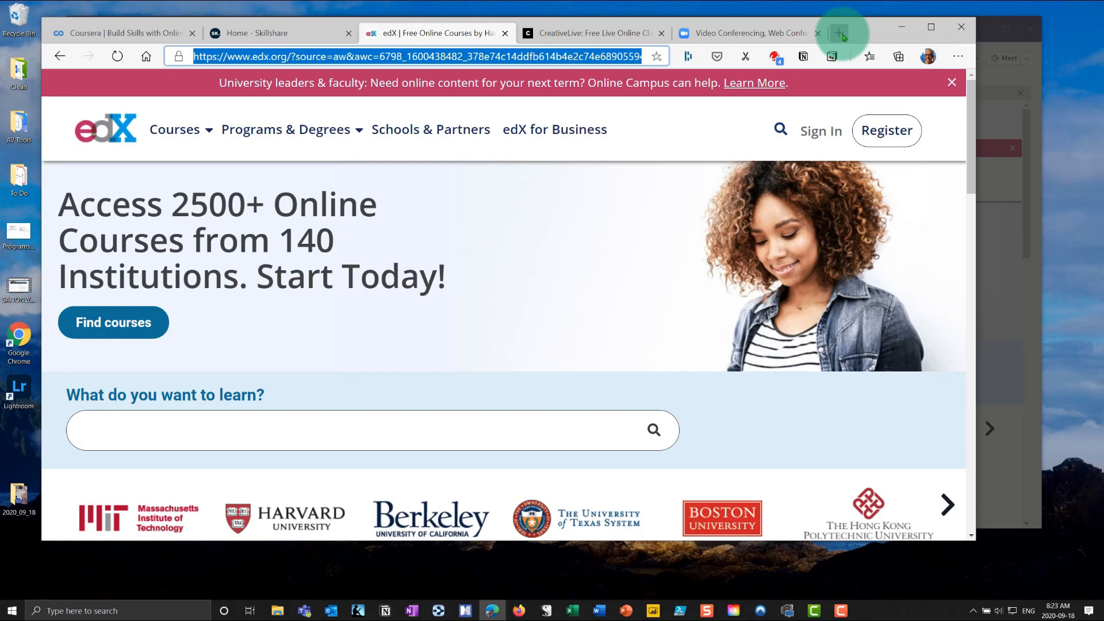
text(padlet.com)
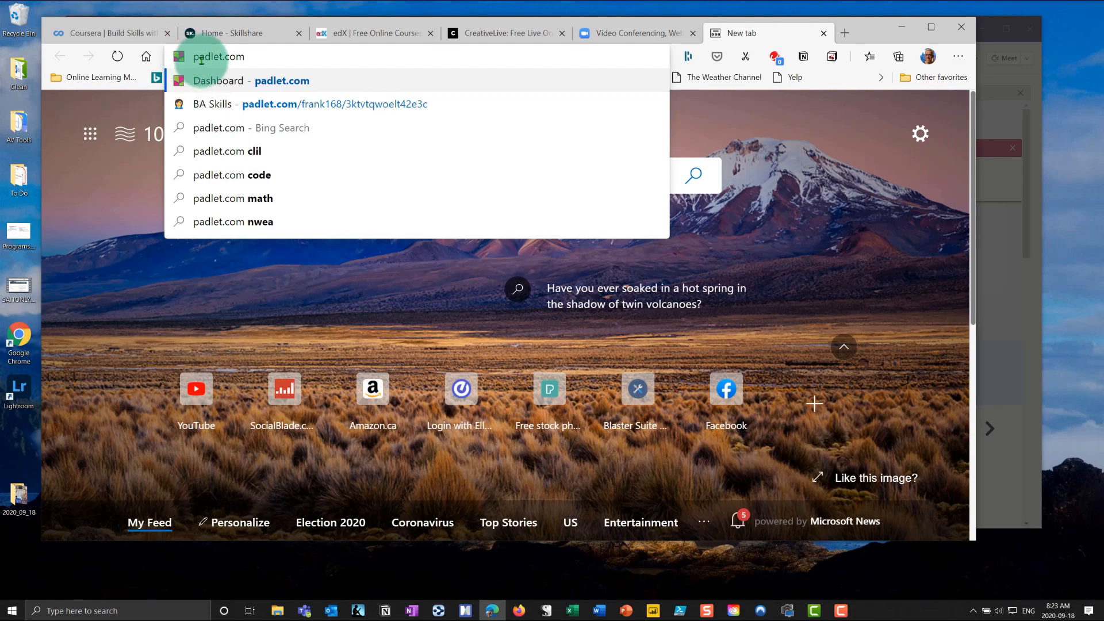
- Make a new Wall padlet, 'My sweet padlet', and copy its web address
click(217, 81)
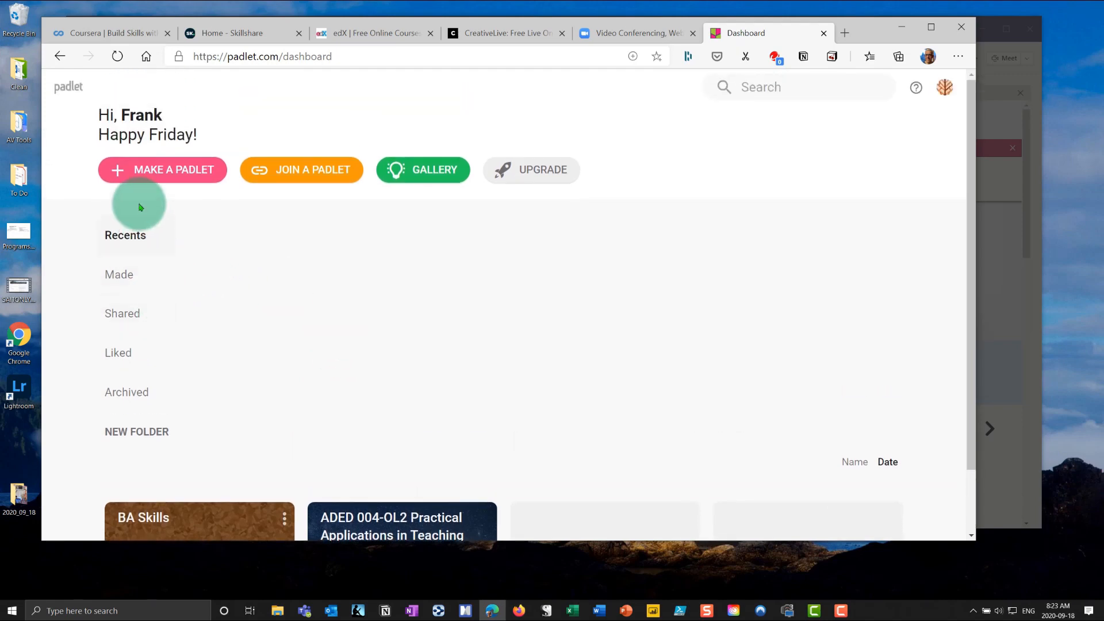
click(162, 170)
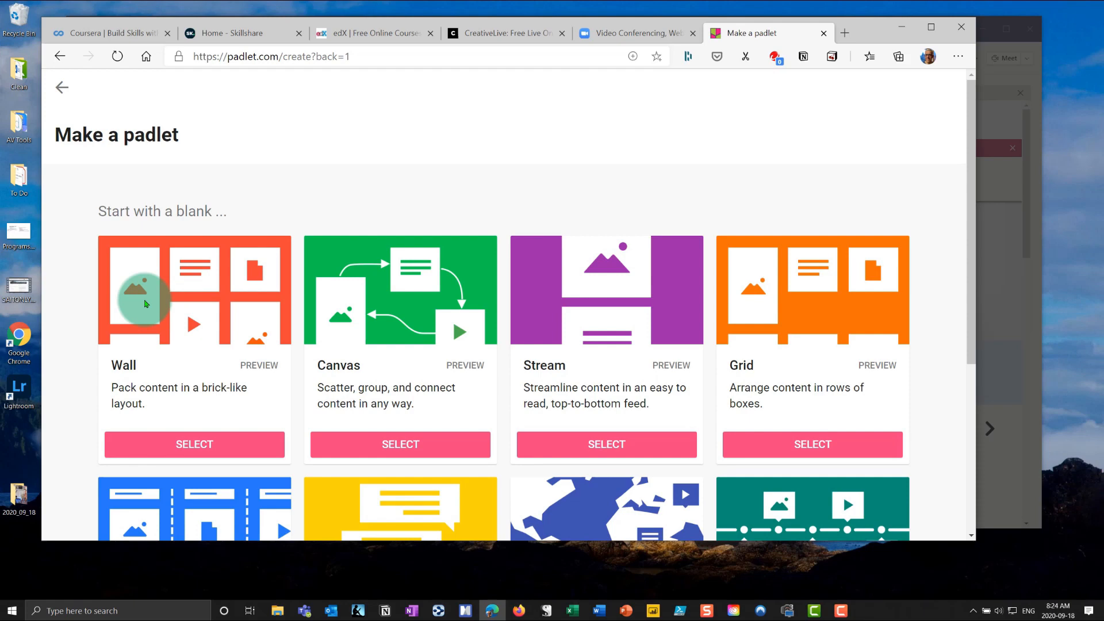
click(194, 444)
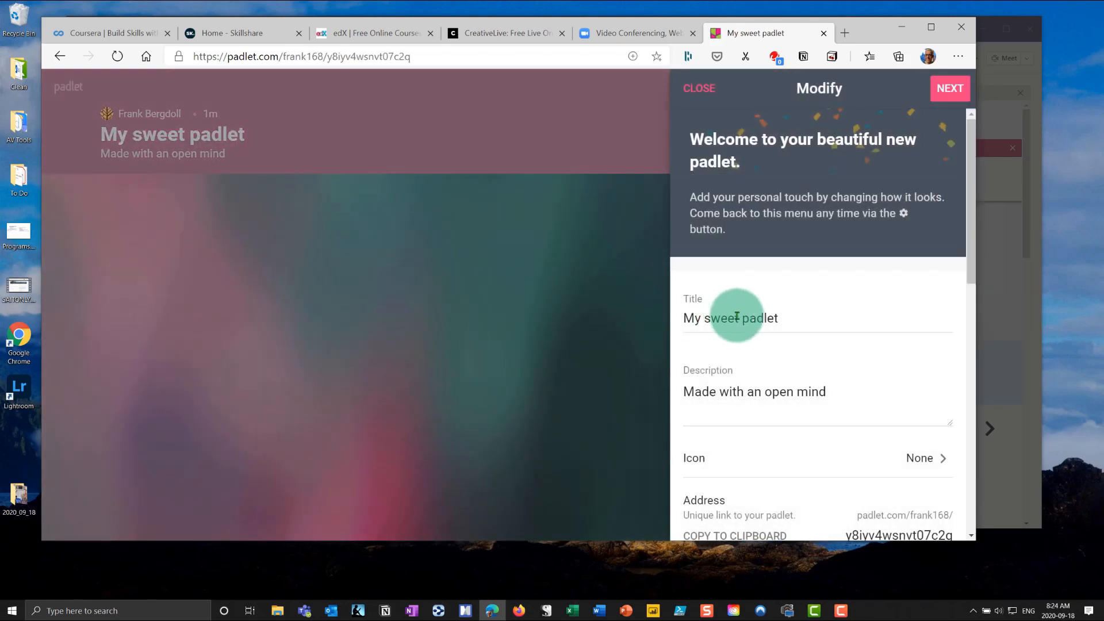
click(950, 89)
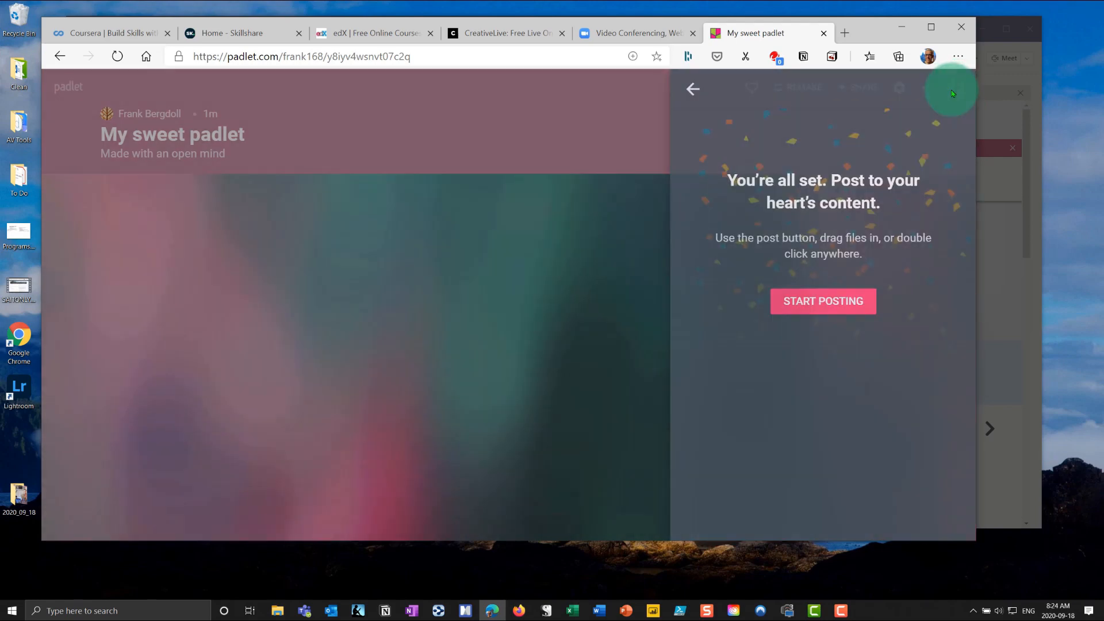
click(823, 301)
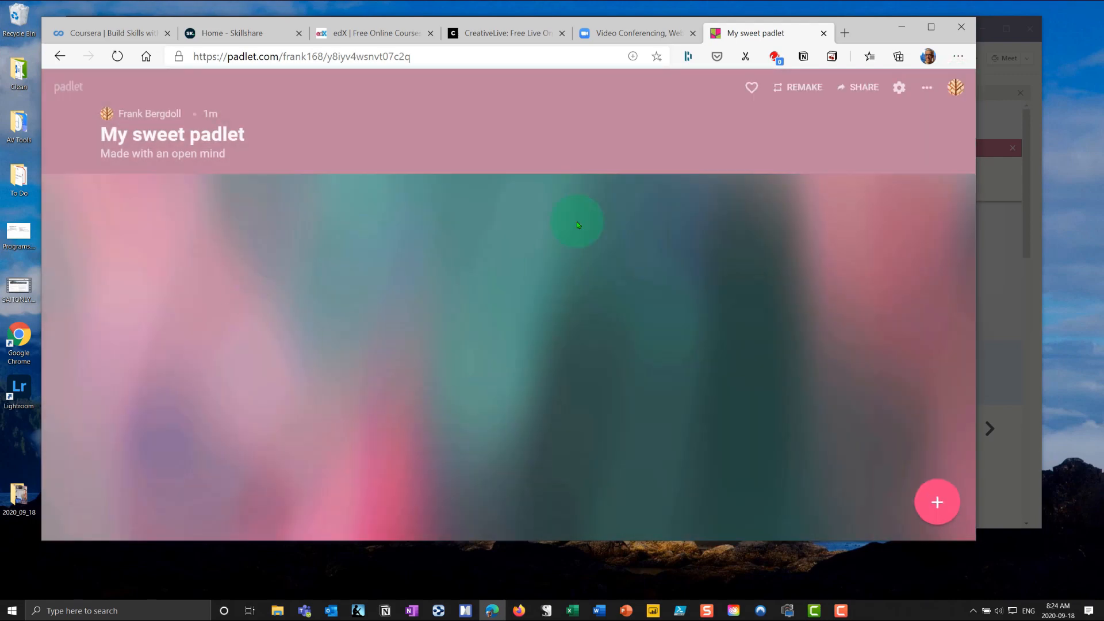
right_click(301, 57)
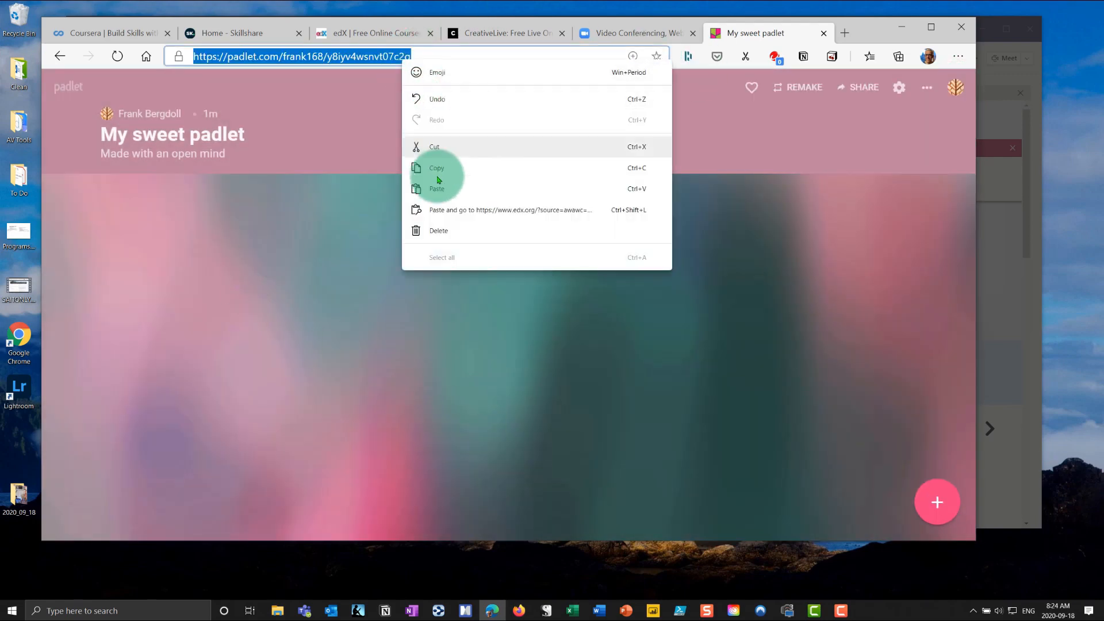
click(436, 168)
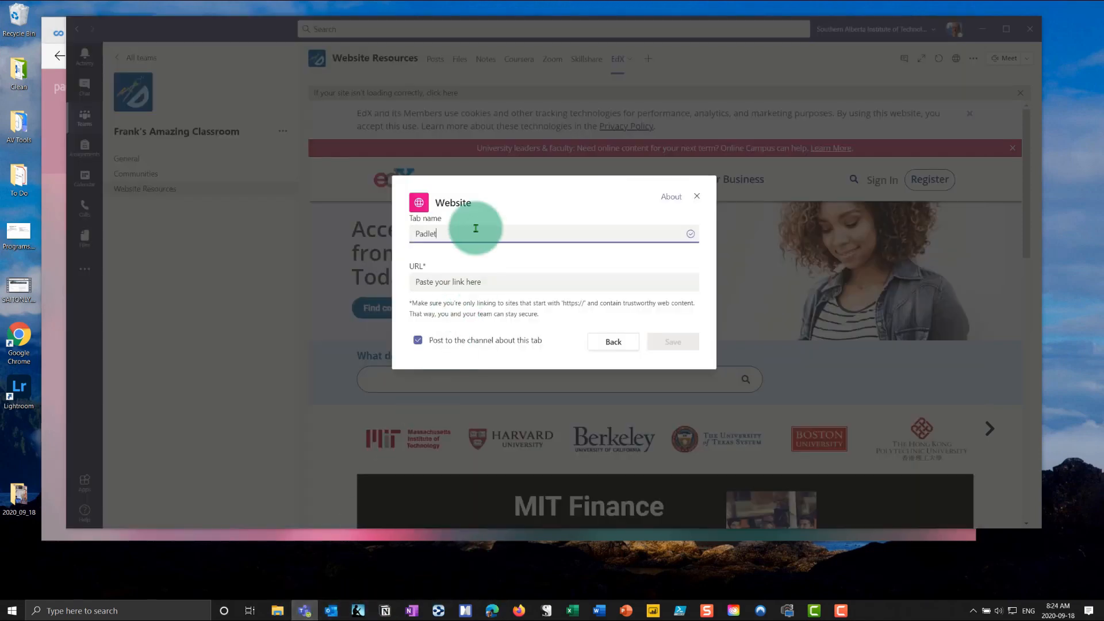
- Paste the padlet link into the Padlet tab, then start a 'Test' post inside Teams
right_click(470, 282)
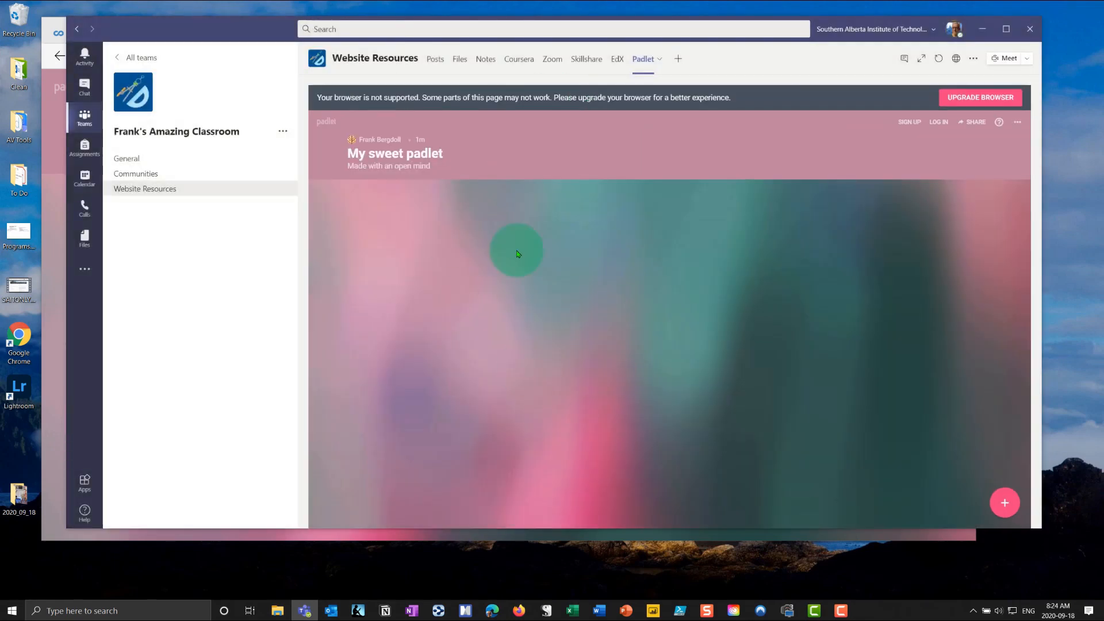
mouse_move(336, 108)
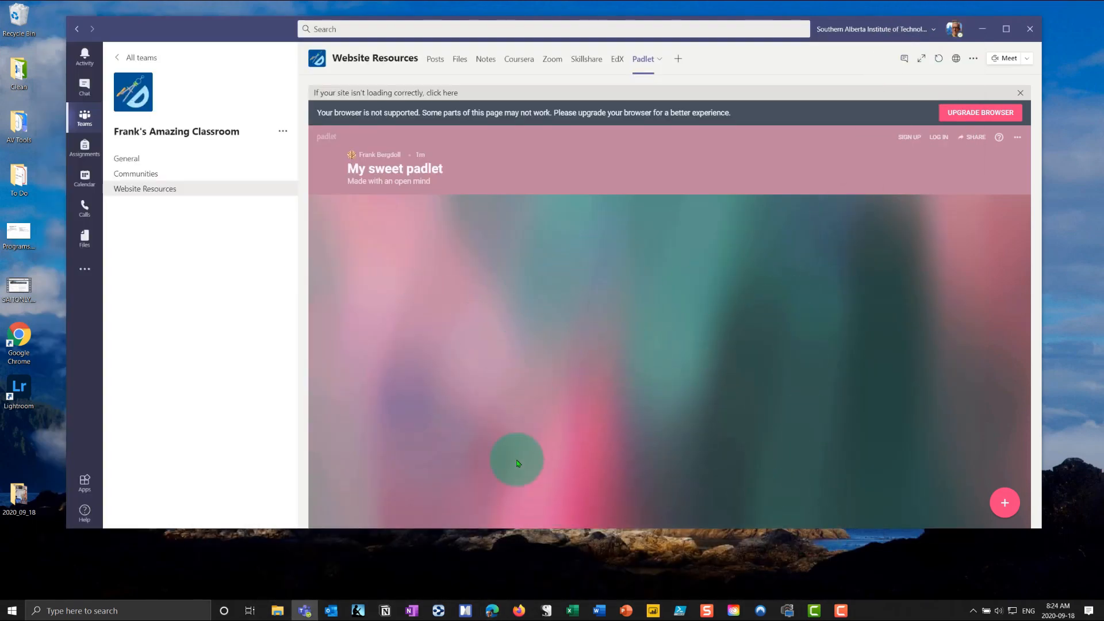
mouse_move(590, 400)
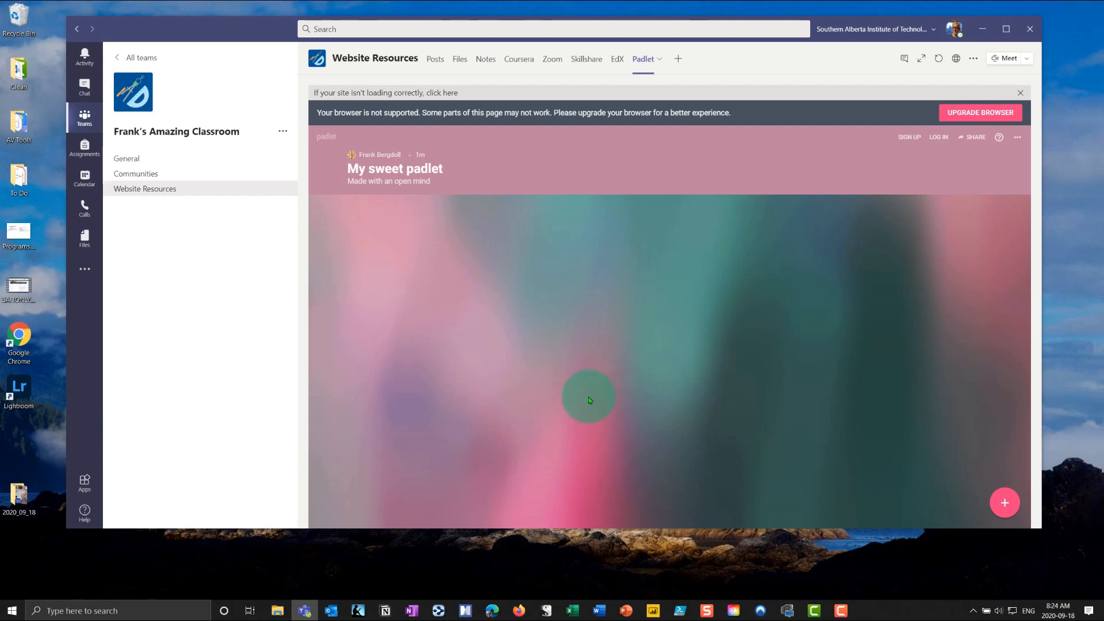
mouse_move(605, 114)
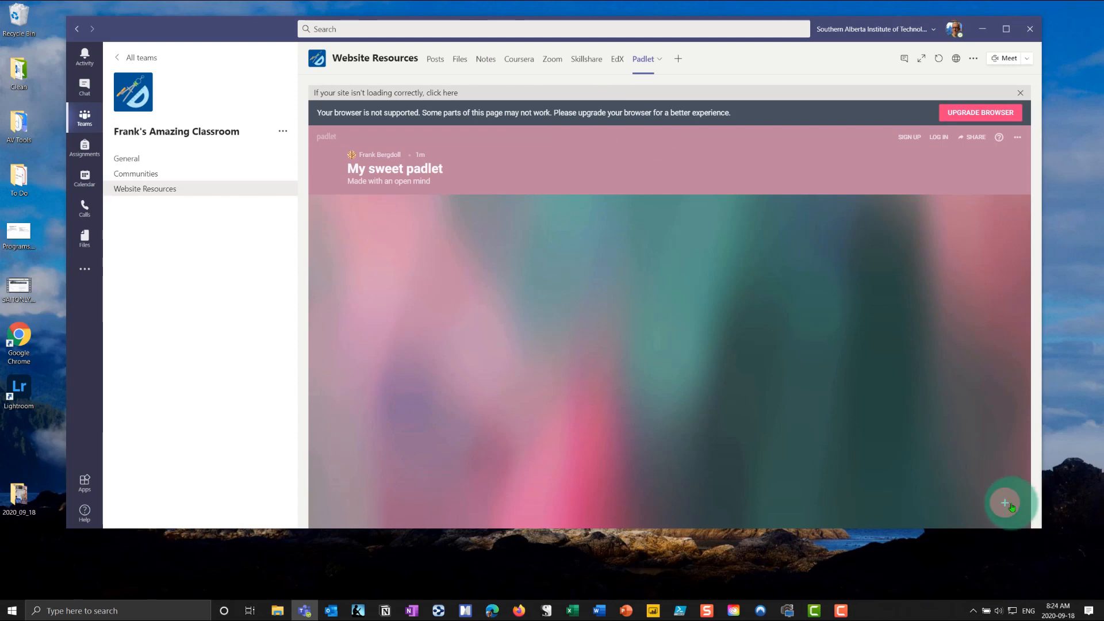
click(1005, 503)
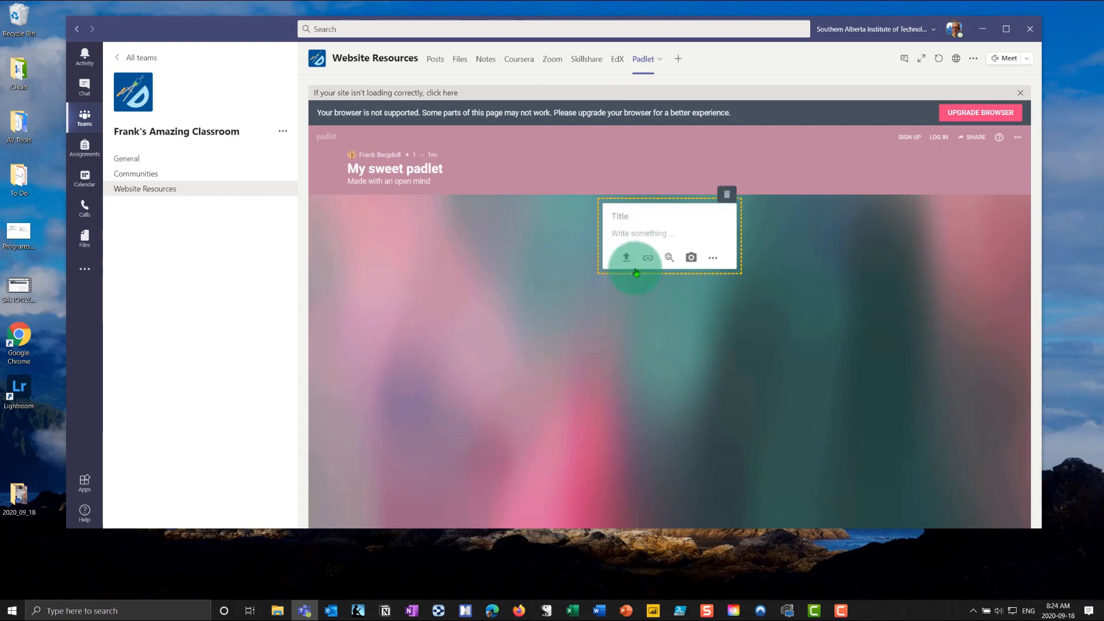
text(Test)
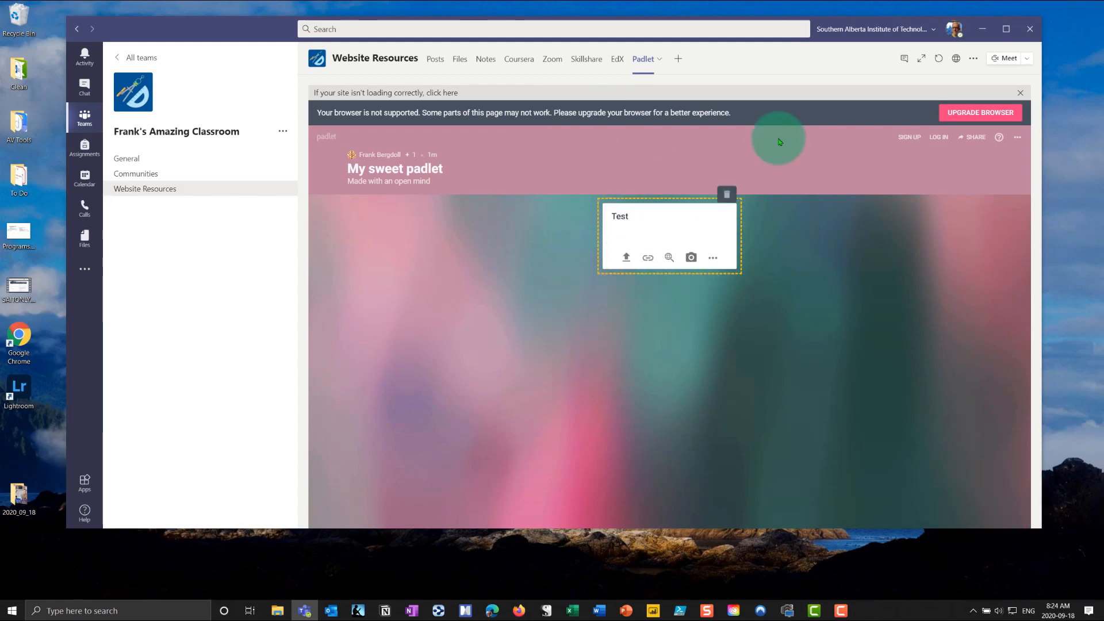
text(Righ)
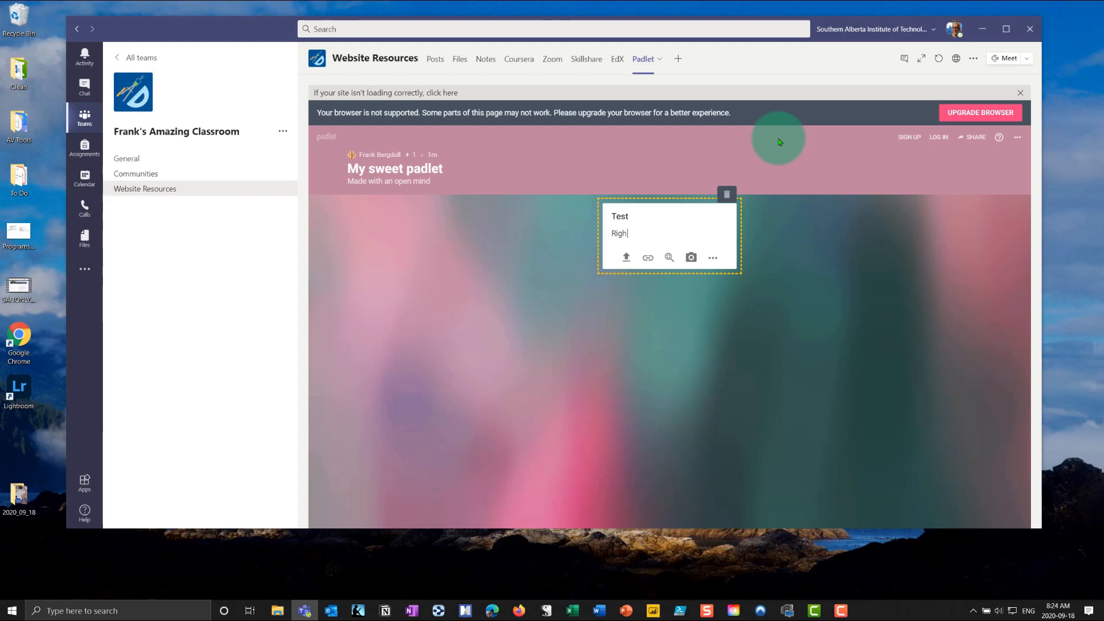